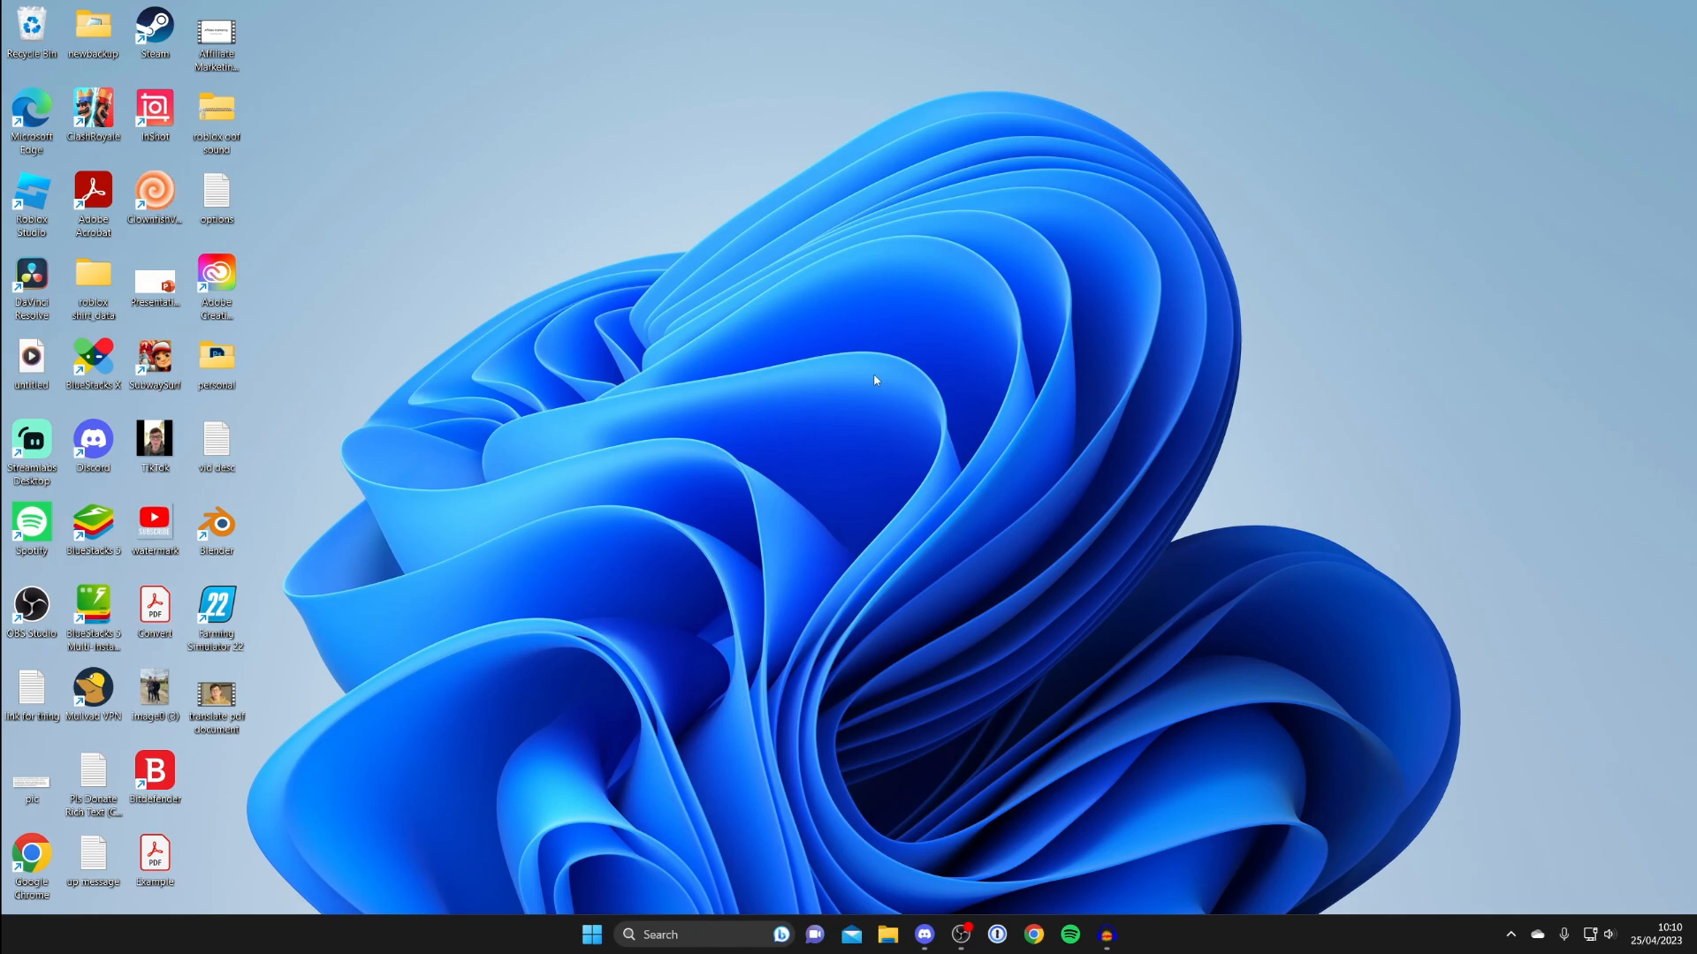
{"action": "mouse_move", "coordinate": [754, 485]}
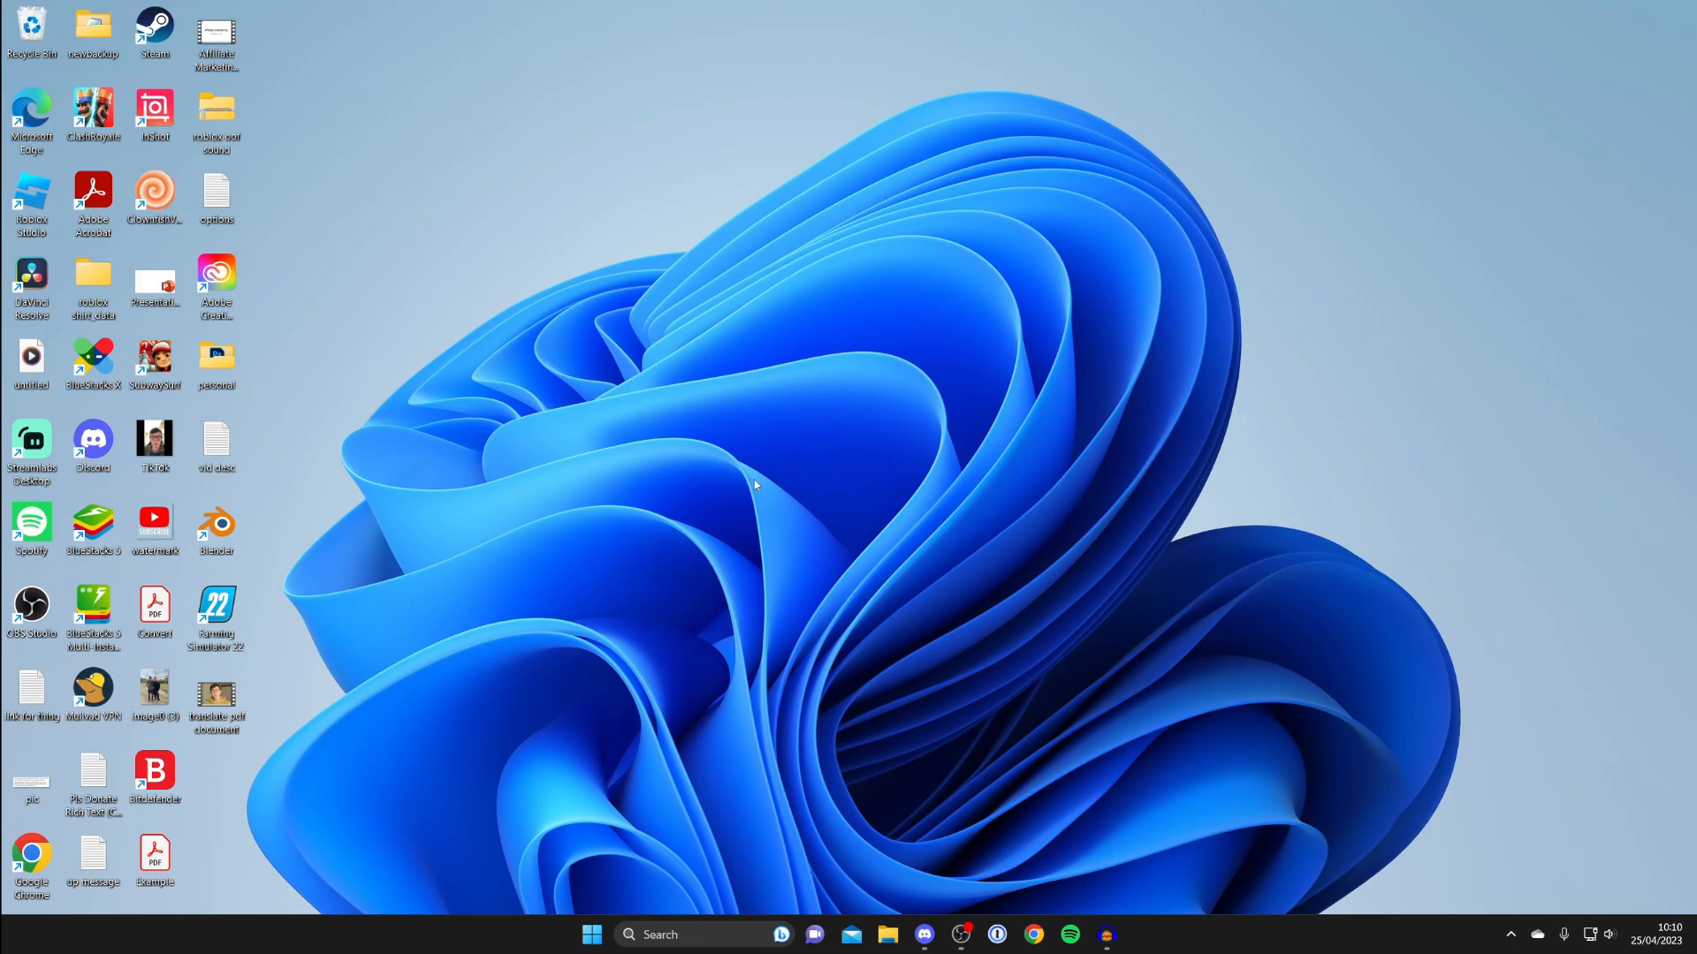
Step: Bring up the desktop context menu on an empty area of the Windows desktop
{"action": "right_click", "coordinate": [755, 484]}
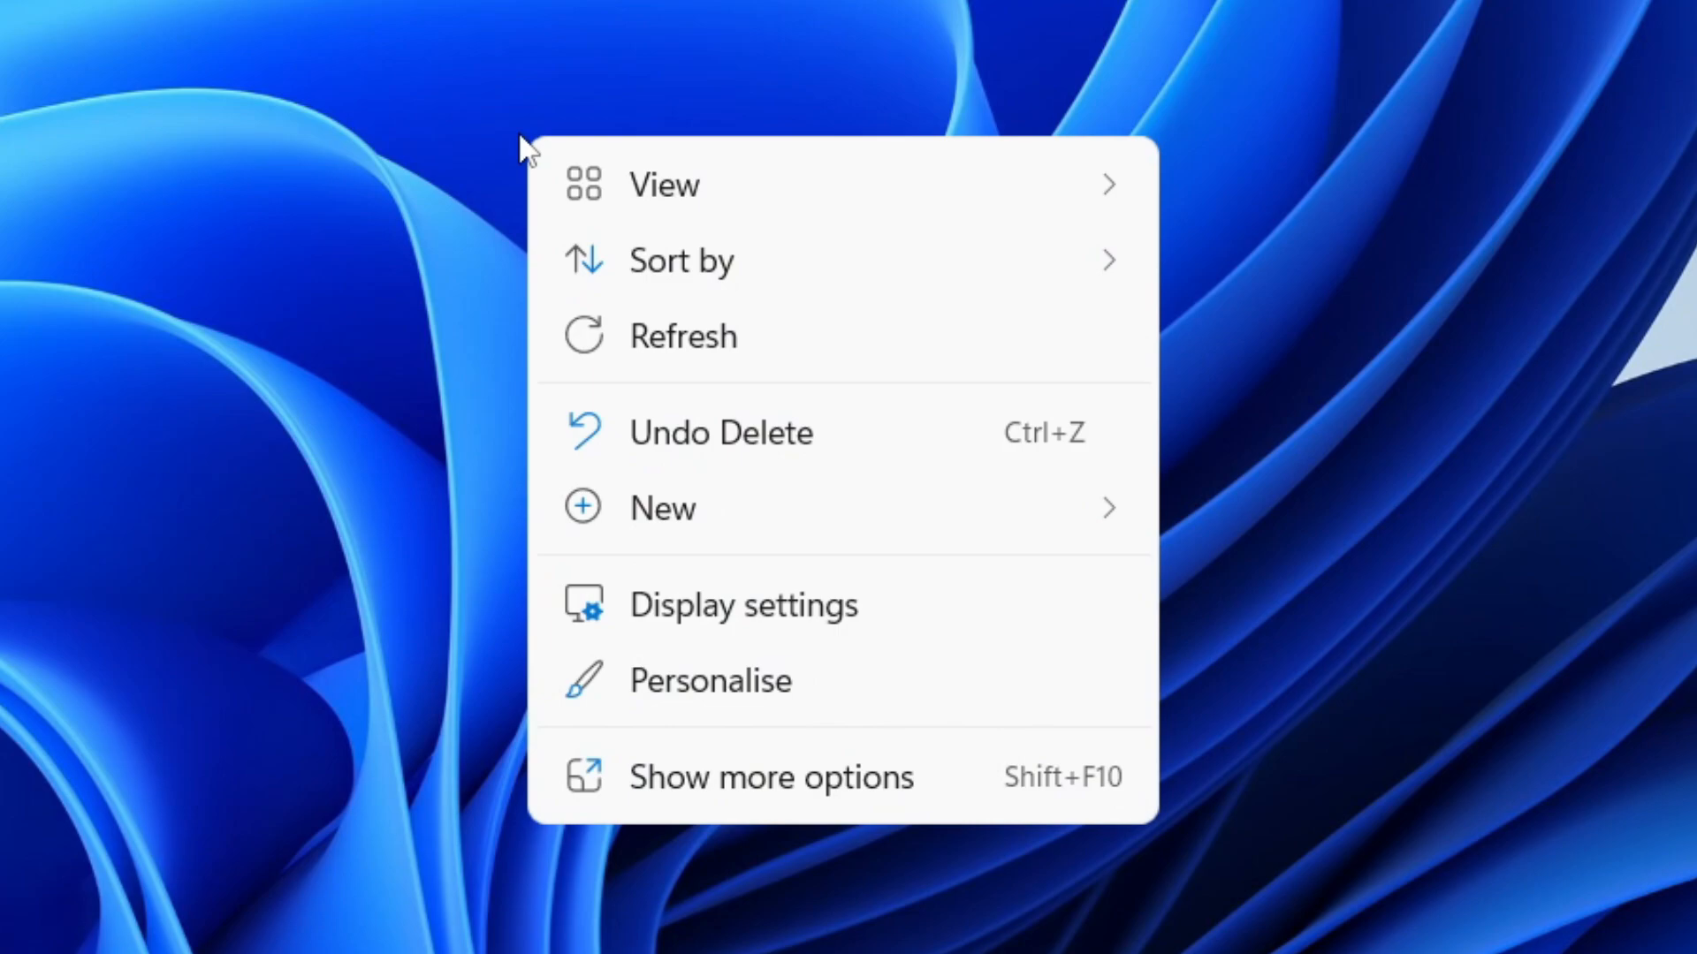
{"action": "mouse_move", "coordinate": [838, 505]}
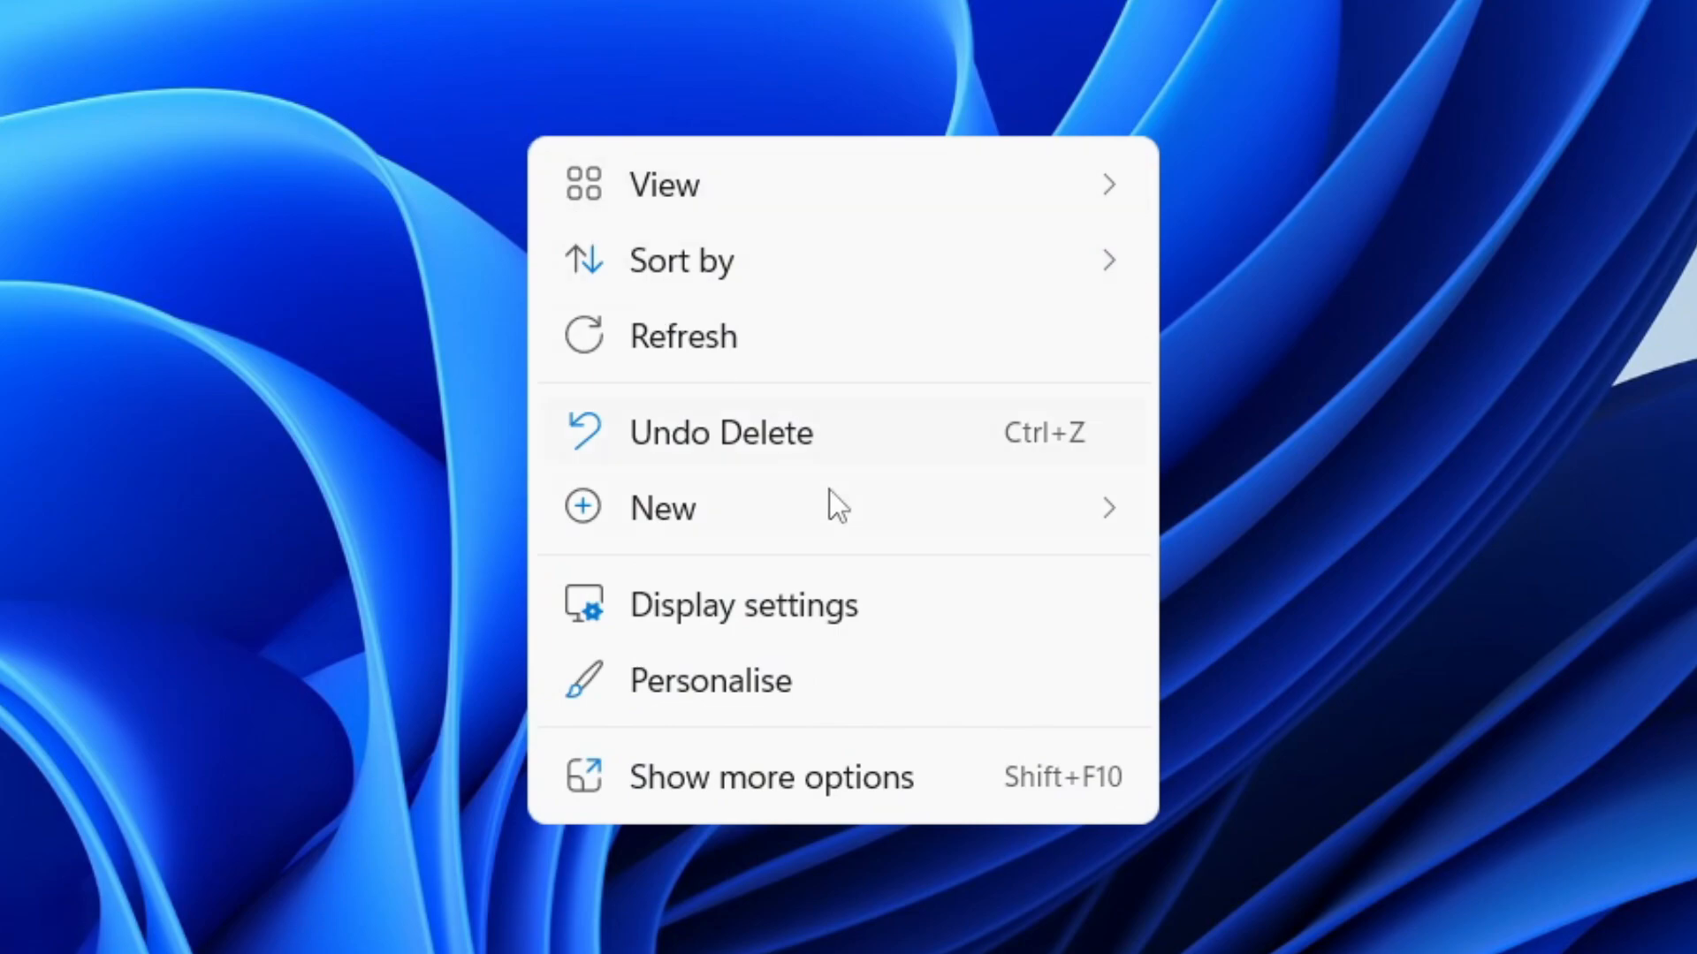
Step: Go to Display settings, select monitor 2 and reach the Related settings section
{"action": "left_click", "coordinate": [742, 605]}
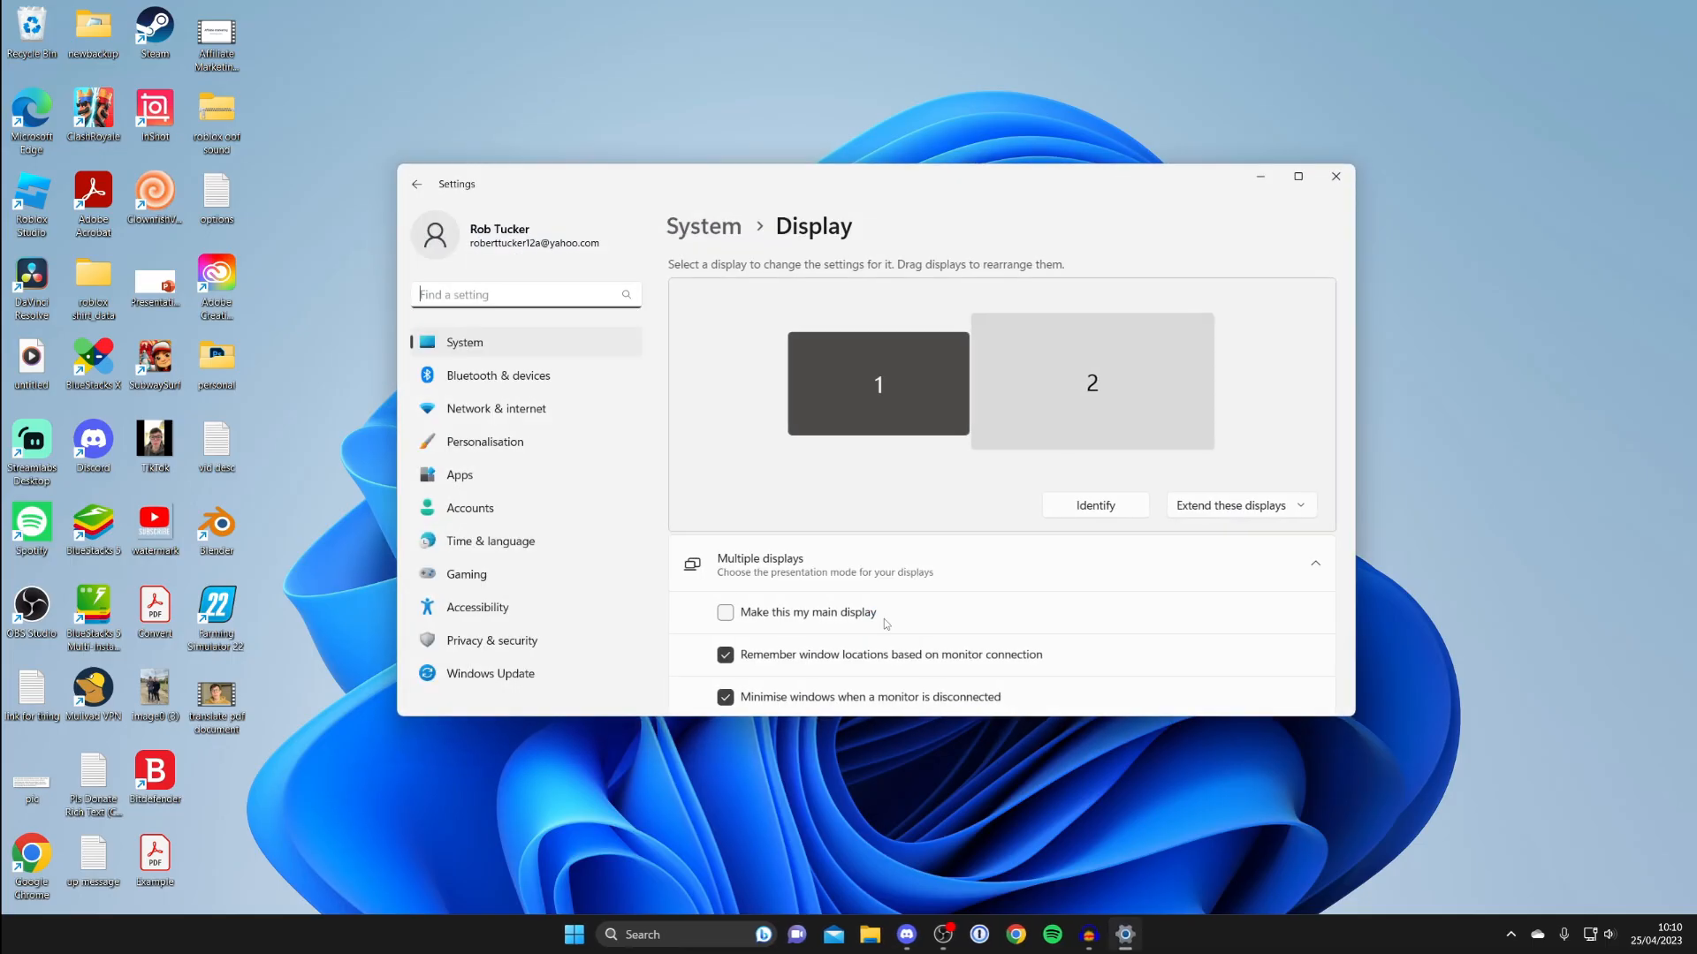
{"action": "left_click", "coordinate": [1297, 177]}
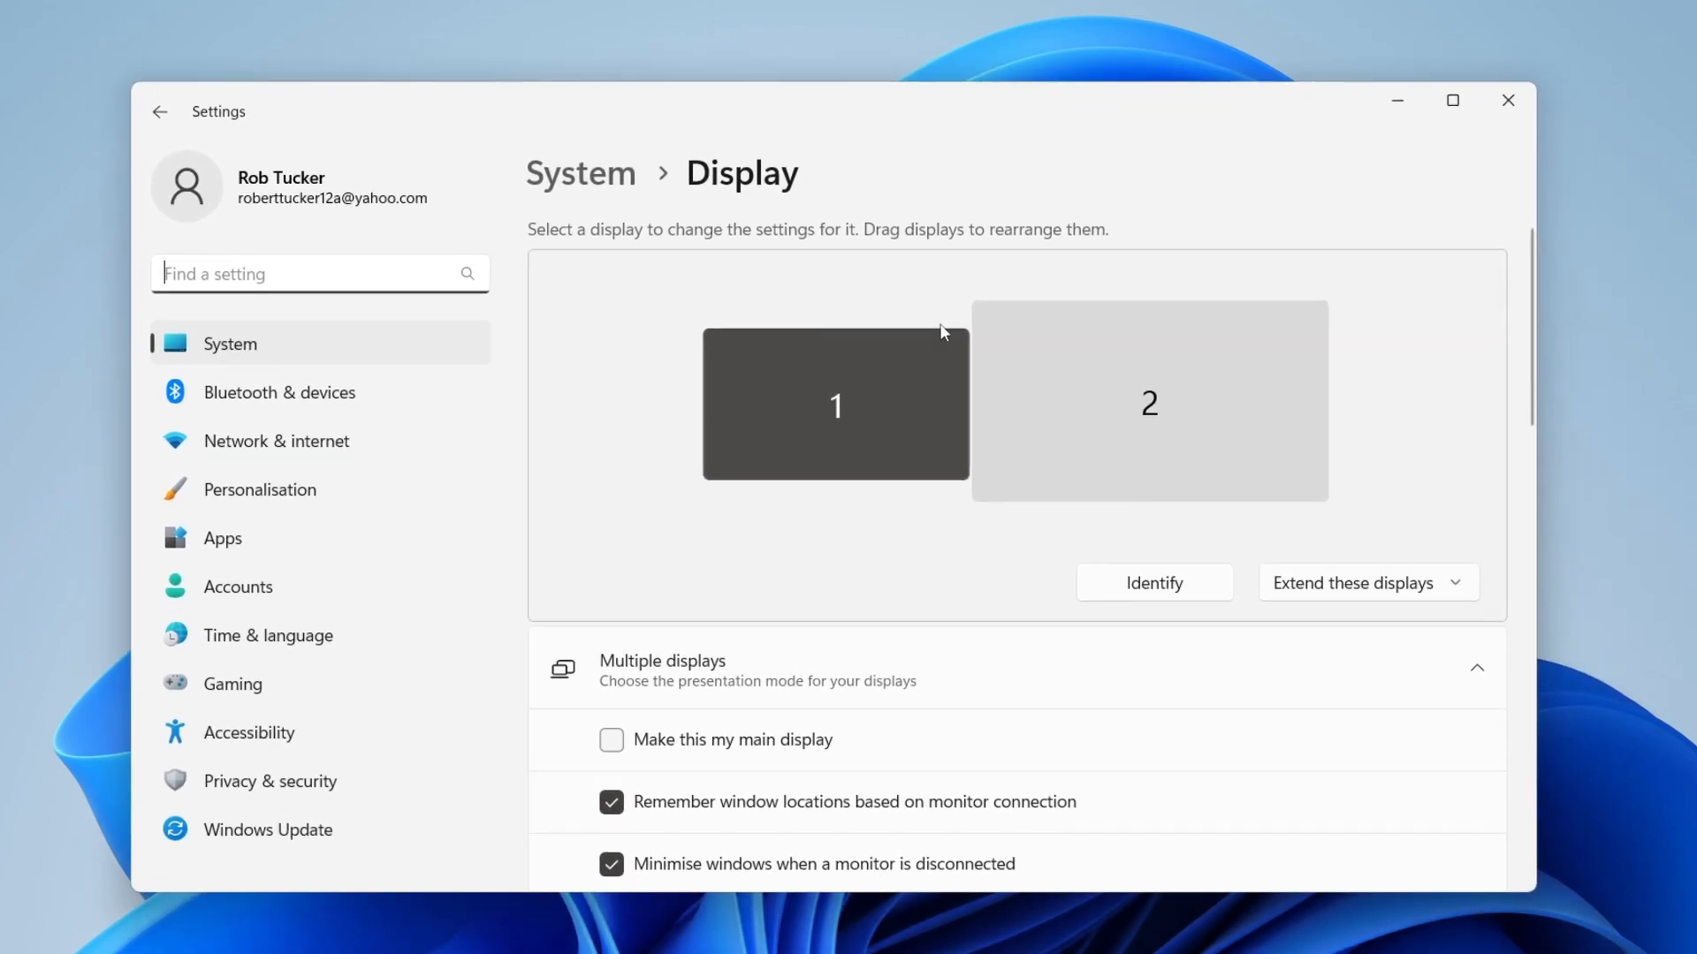
{"action": "left_click", "coordinate": [834, 403]}
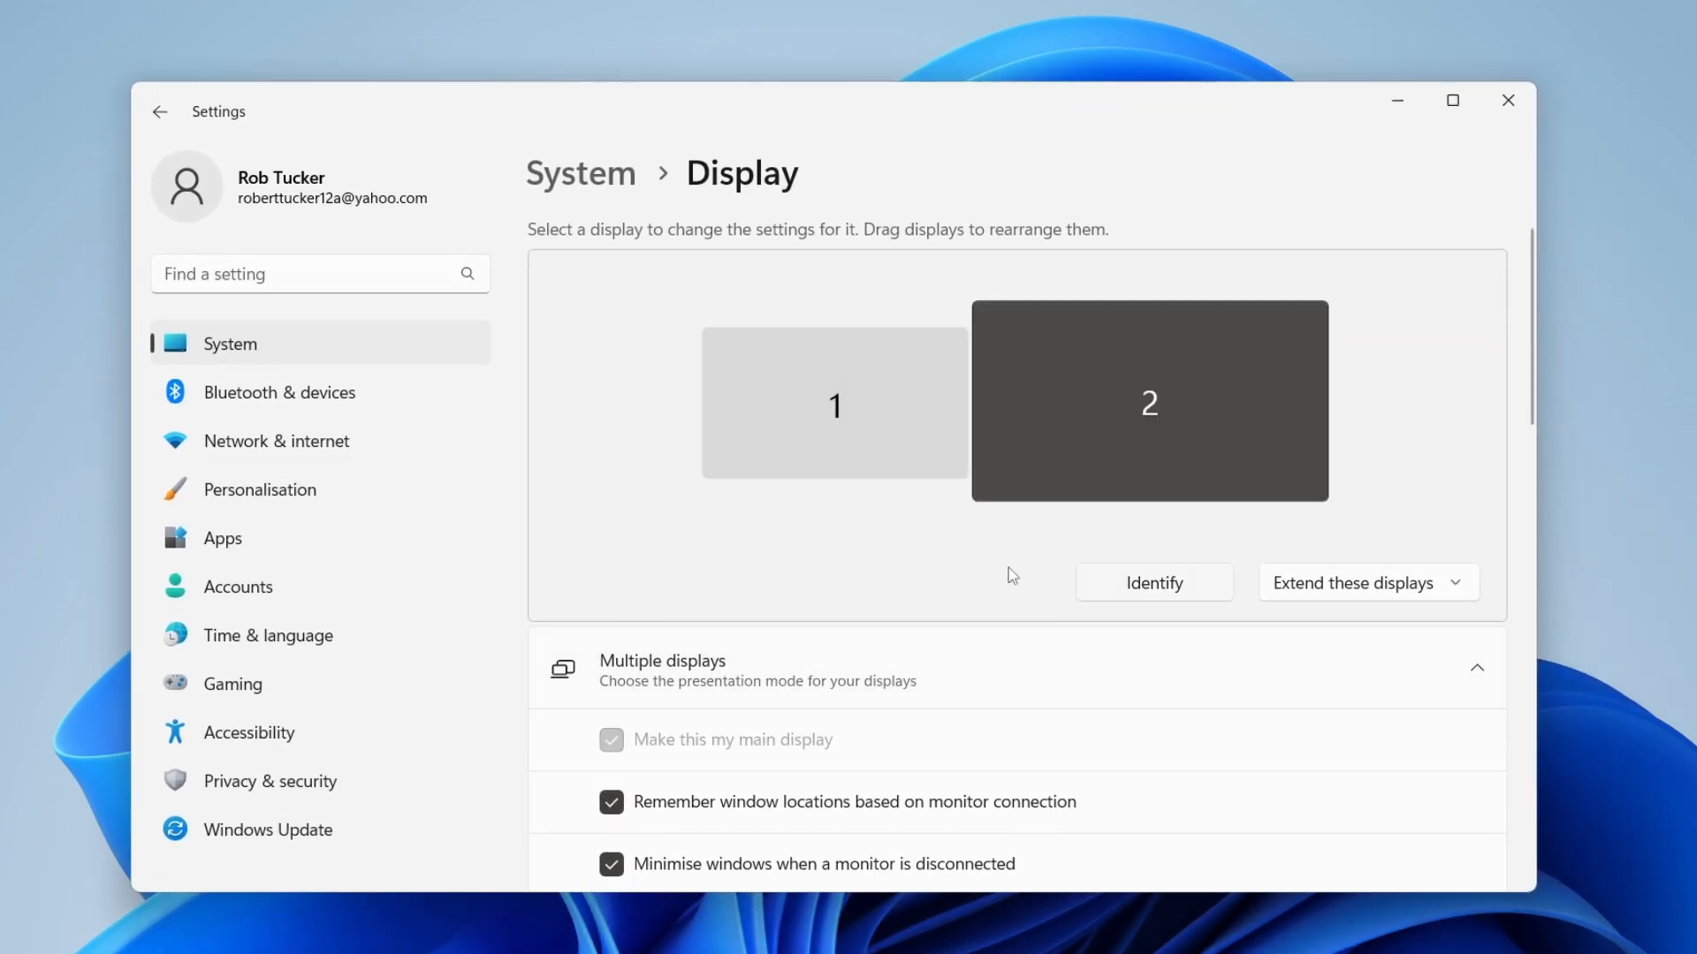
{"action": "scroll", "scroll_direction": "down", "scroll_amount": 3}
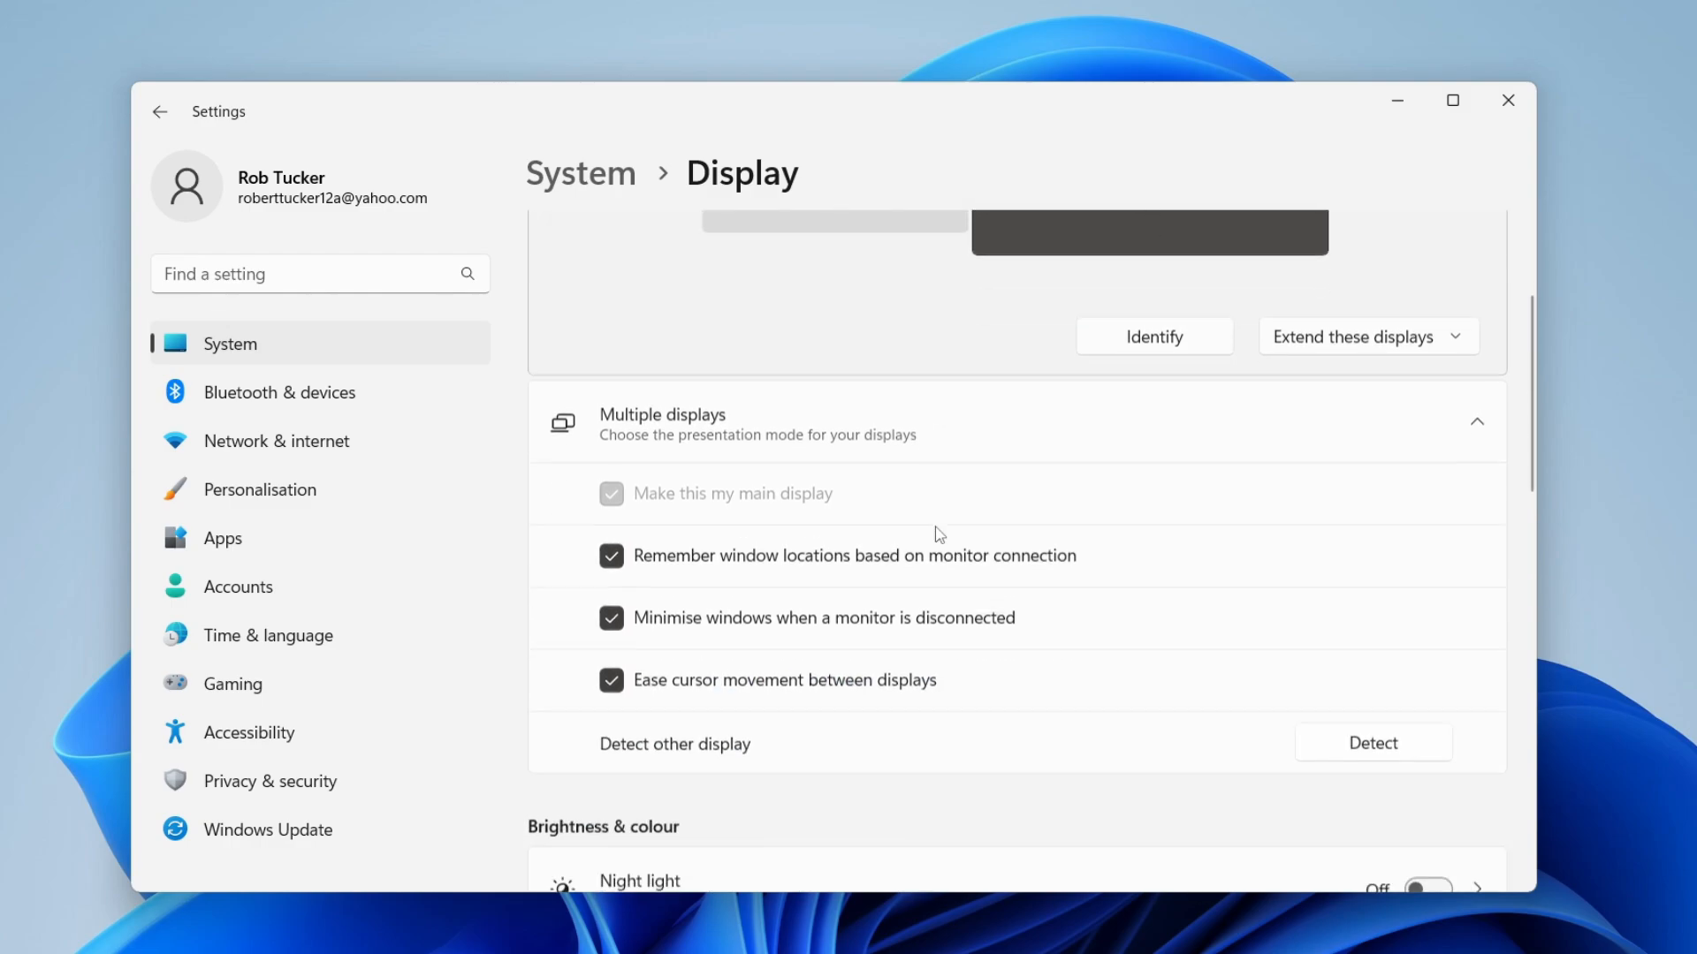
{"action": "scroll", "scroll_direction": "down", "scroll_amount": 3}
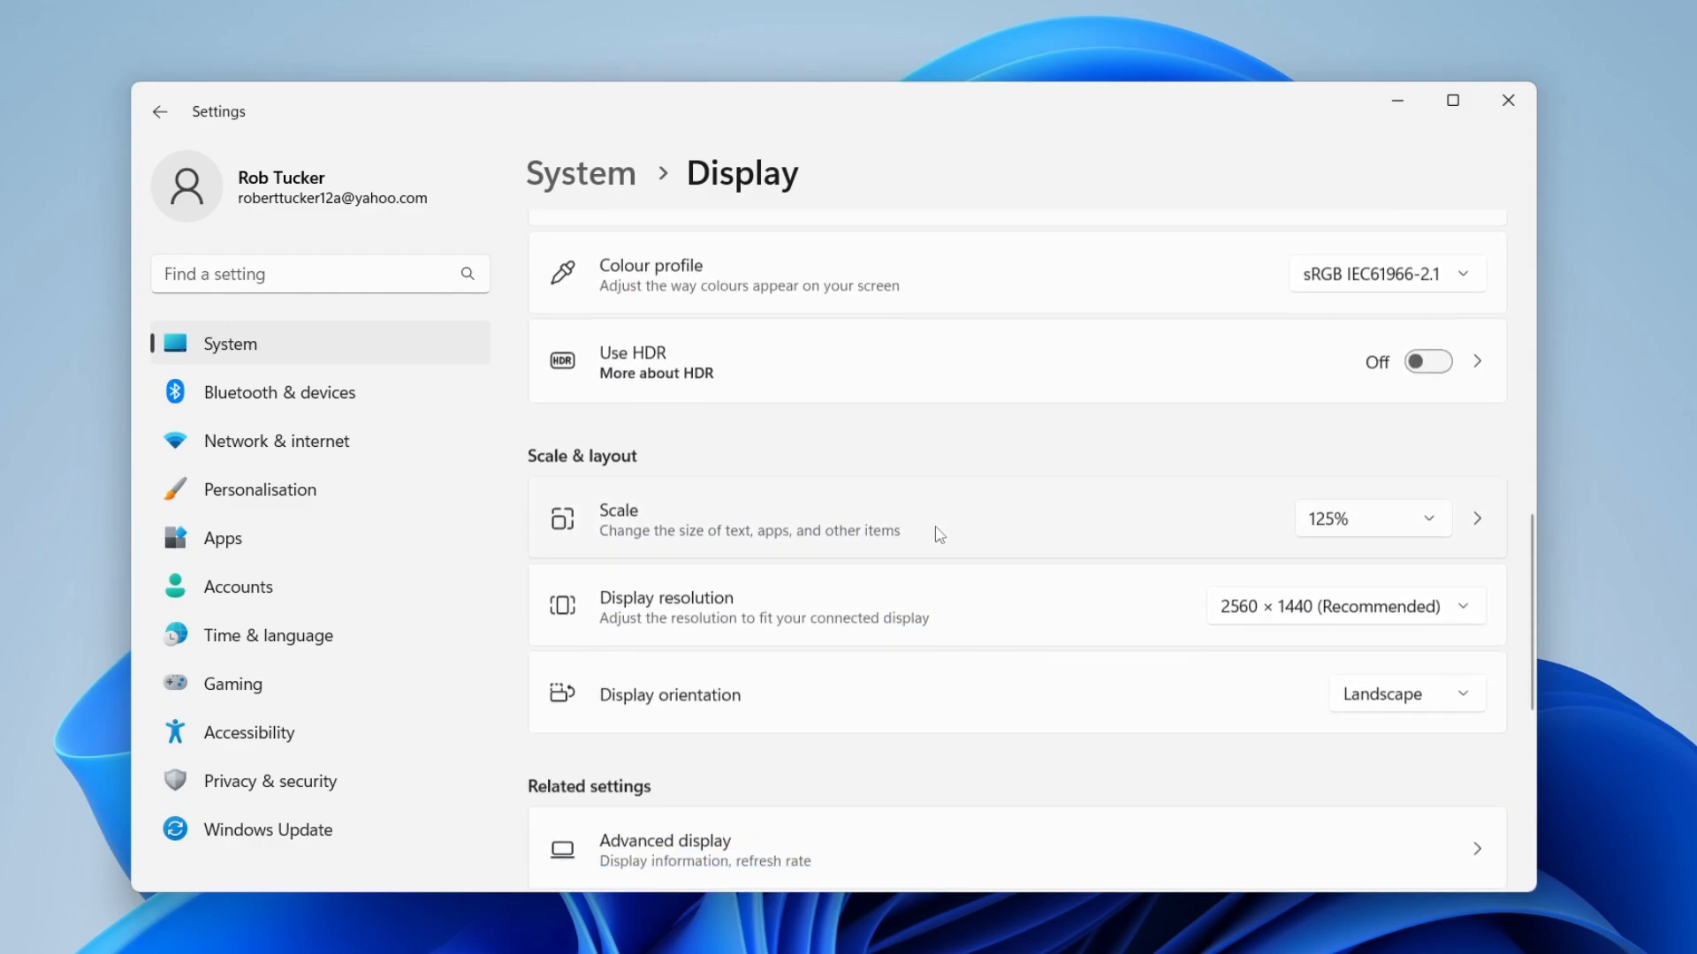
{"action": "scroll", "scroll_direction": "down", "scroll_amount": 3}
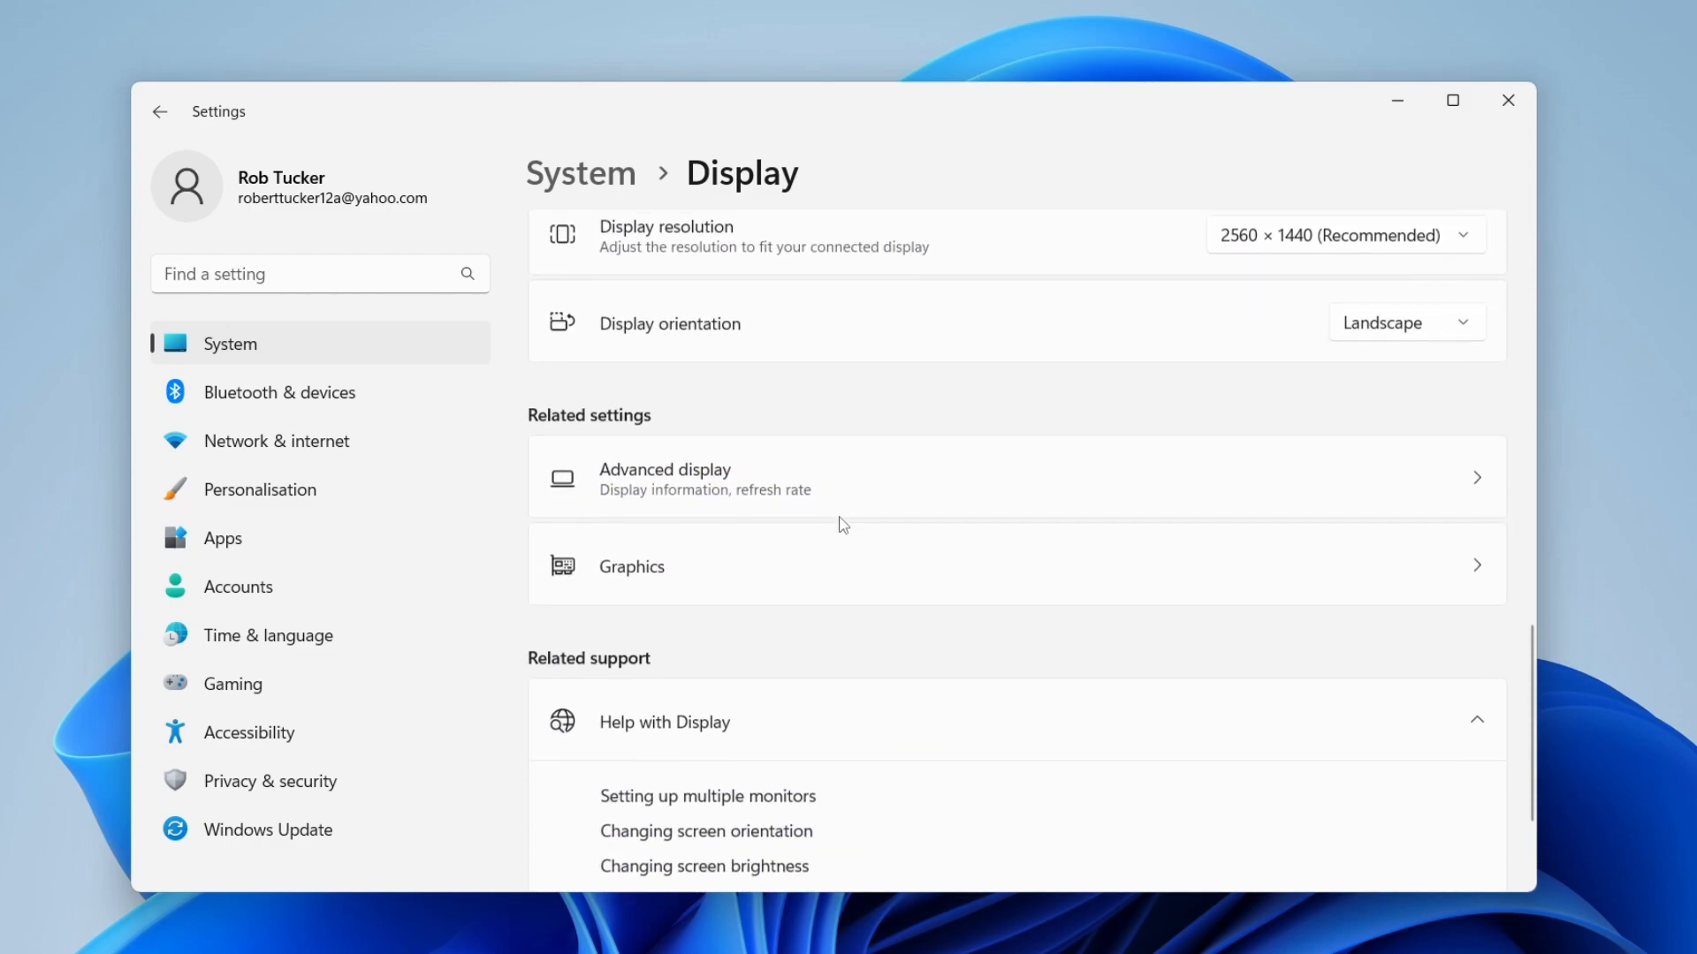
{"action": "scroll", "scroll_direction": "down", "scroll_amount": 3}
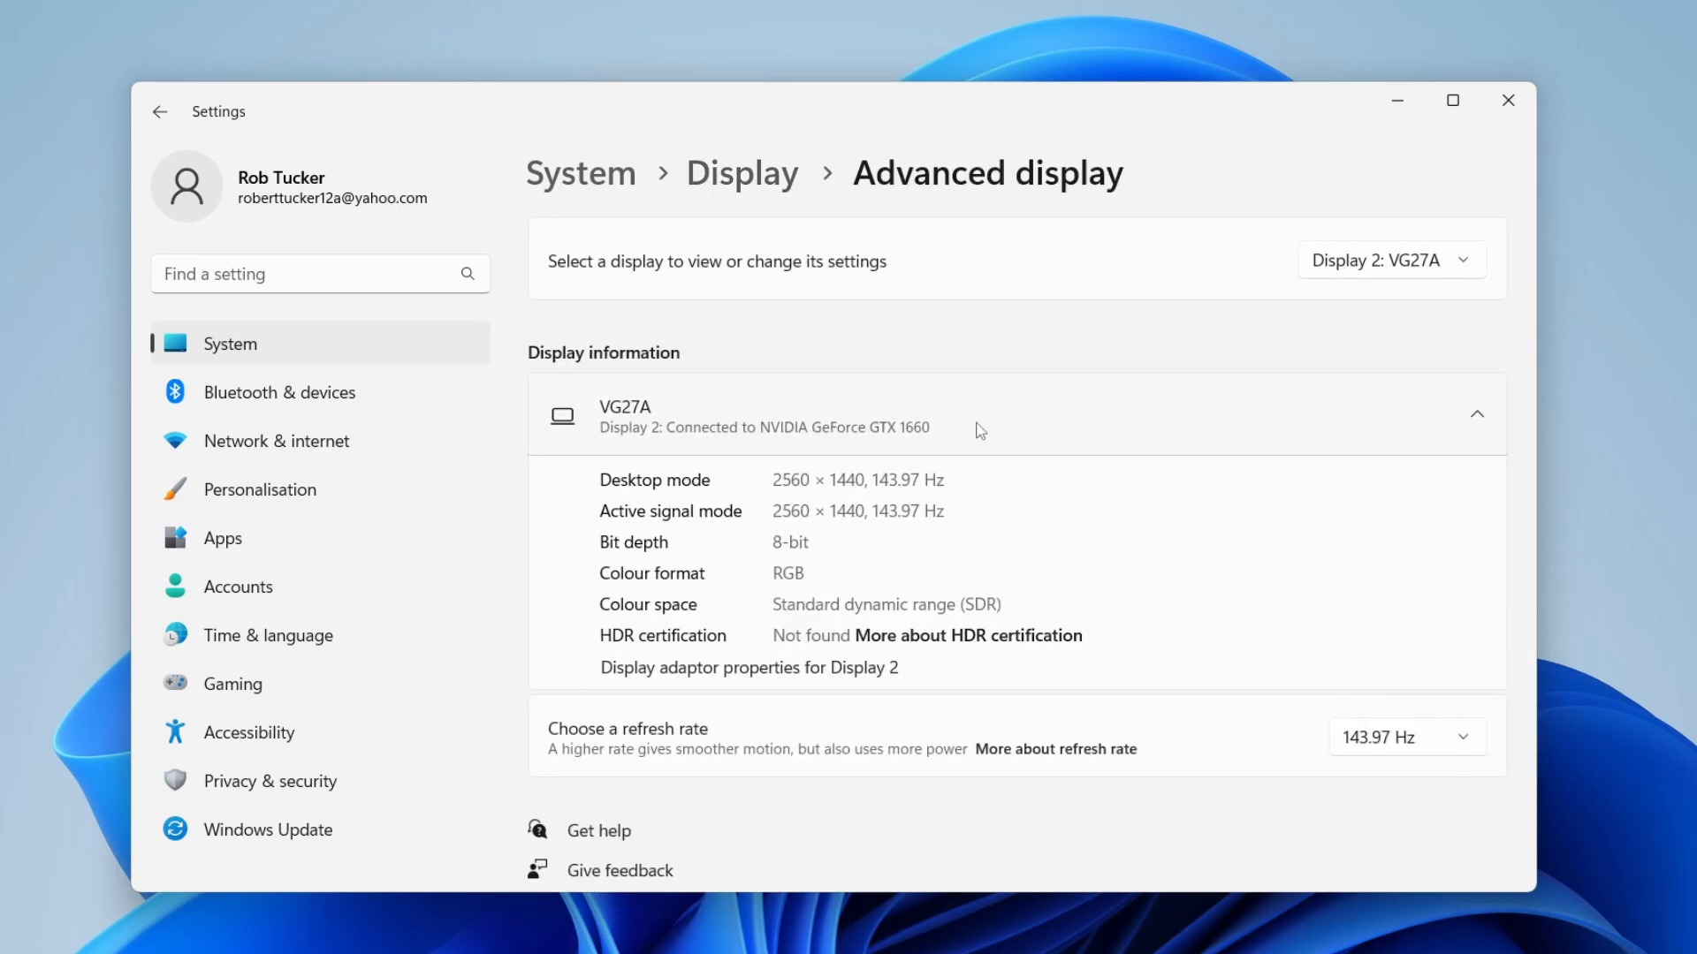
{"action": "mouse_move", "coordinate": [822, 278]}
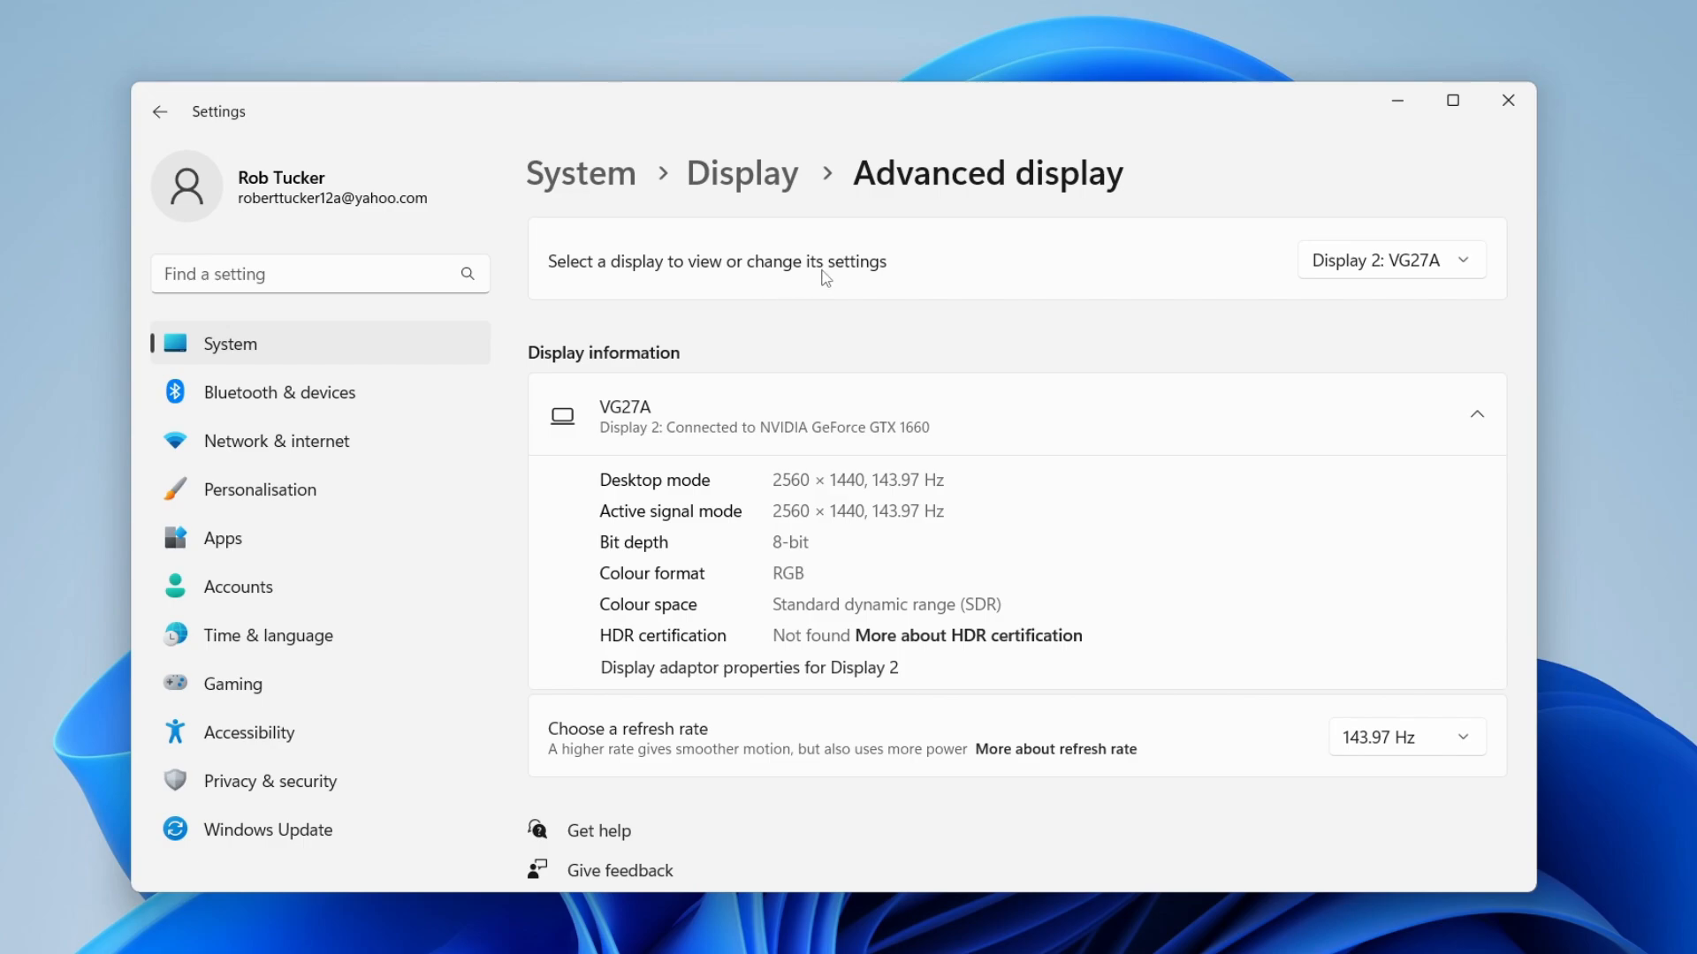
Step: Check the connected displays list and keep Display 2: VG27A selected at 143.97 Hz
{"action": "left_click", "coordinate": [1389, 259]}
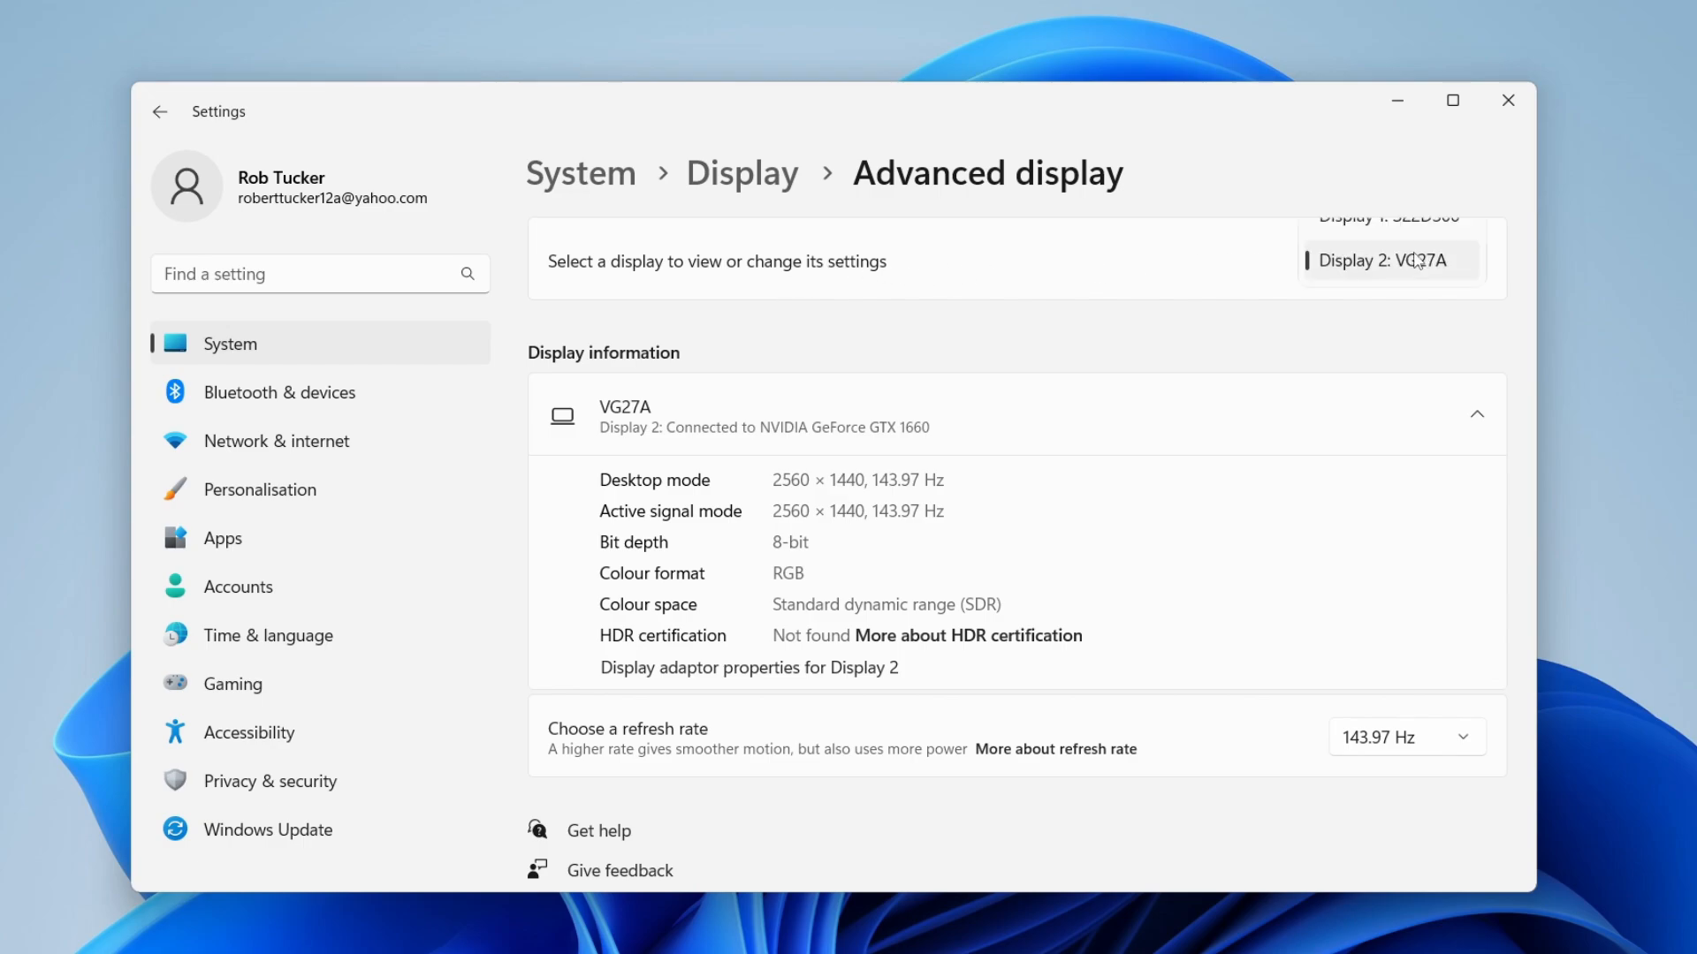
{"action": "left_click", "coordinate": [1385, 259]}
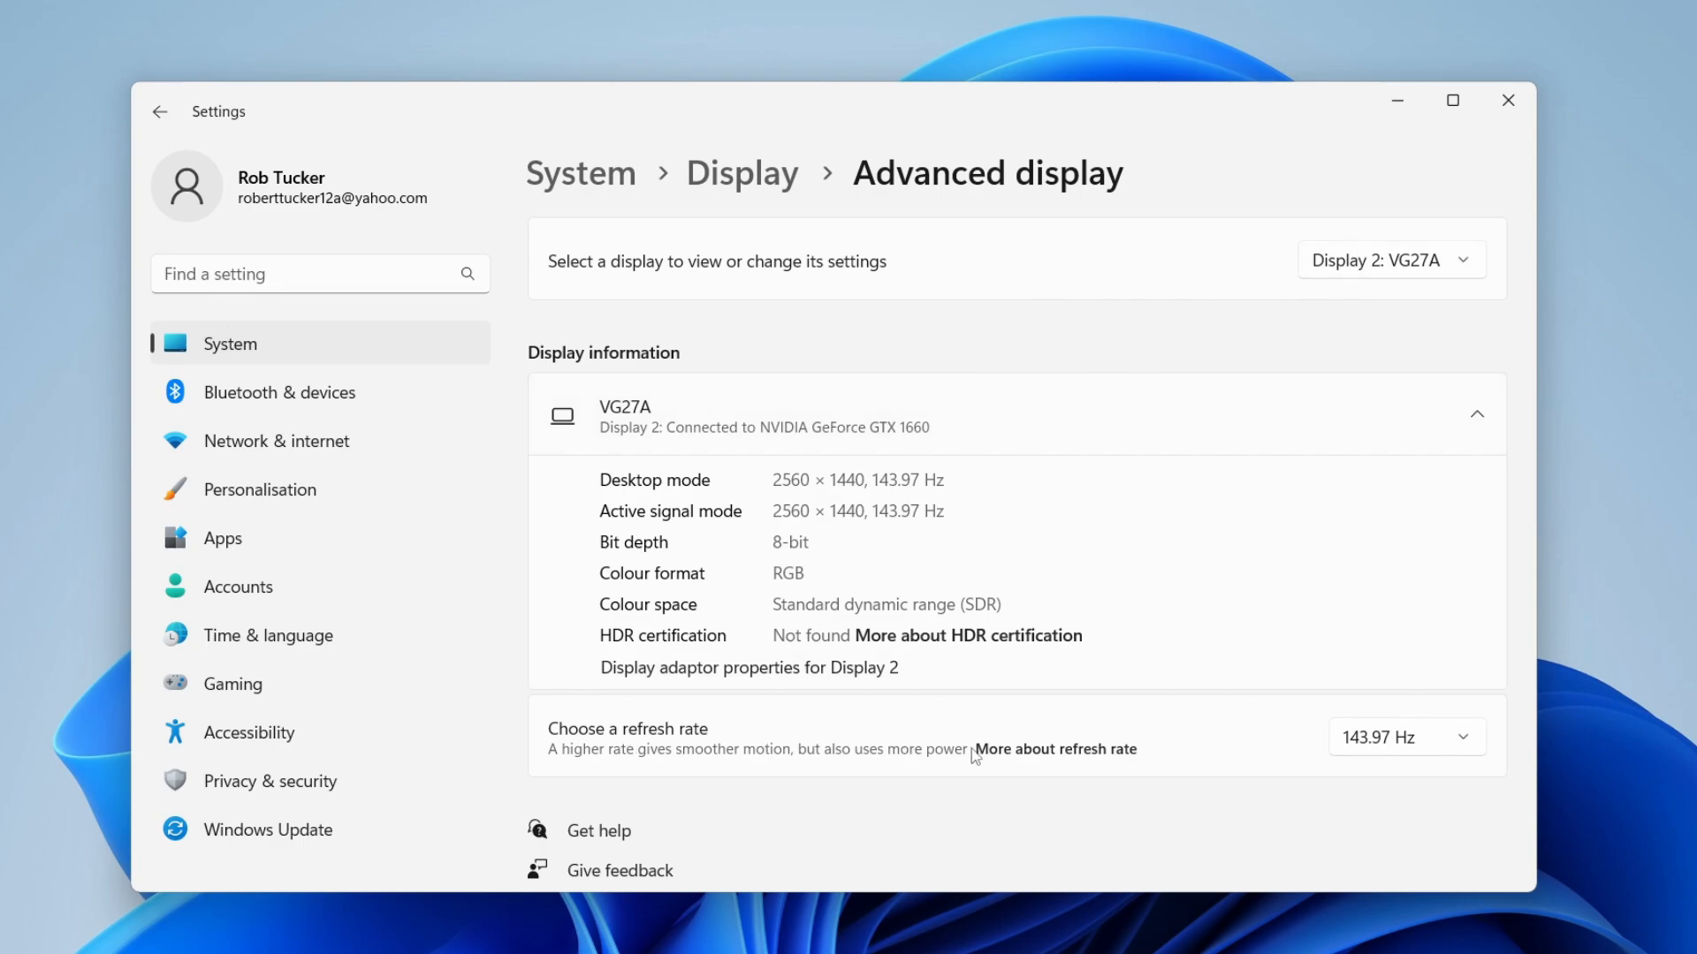
Step: Keep the VG27A refresh rate at 143.97 Hz and close Windows Settings
{"action": "left_click", "coordinate": [1405, 737]}
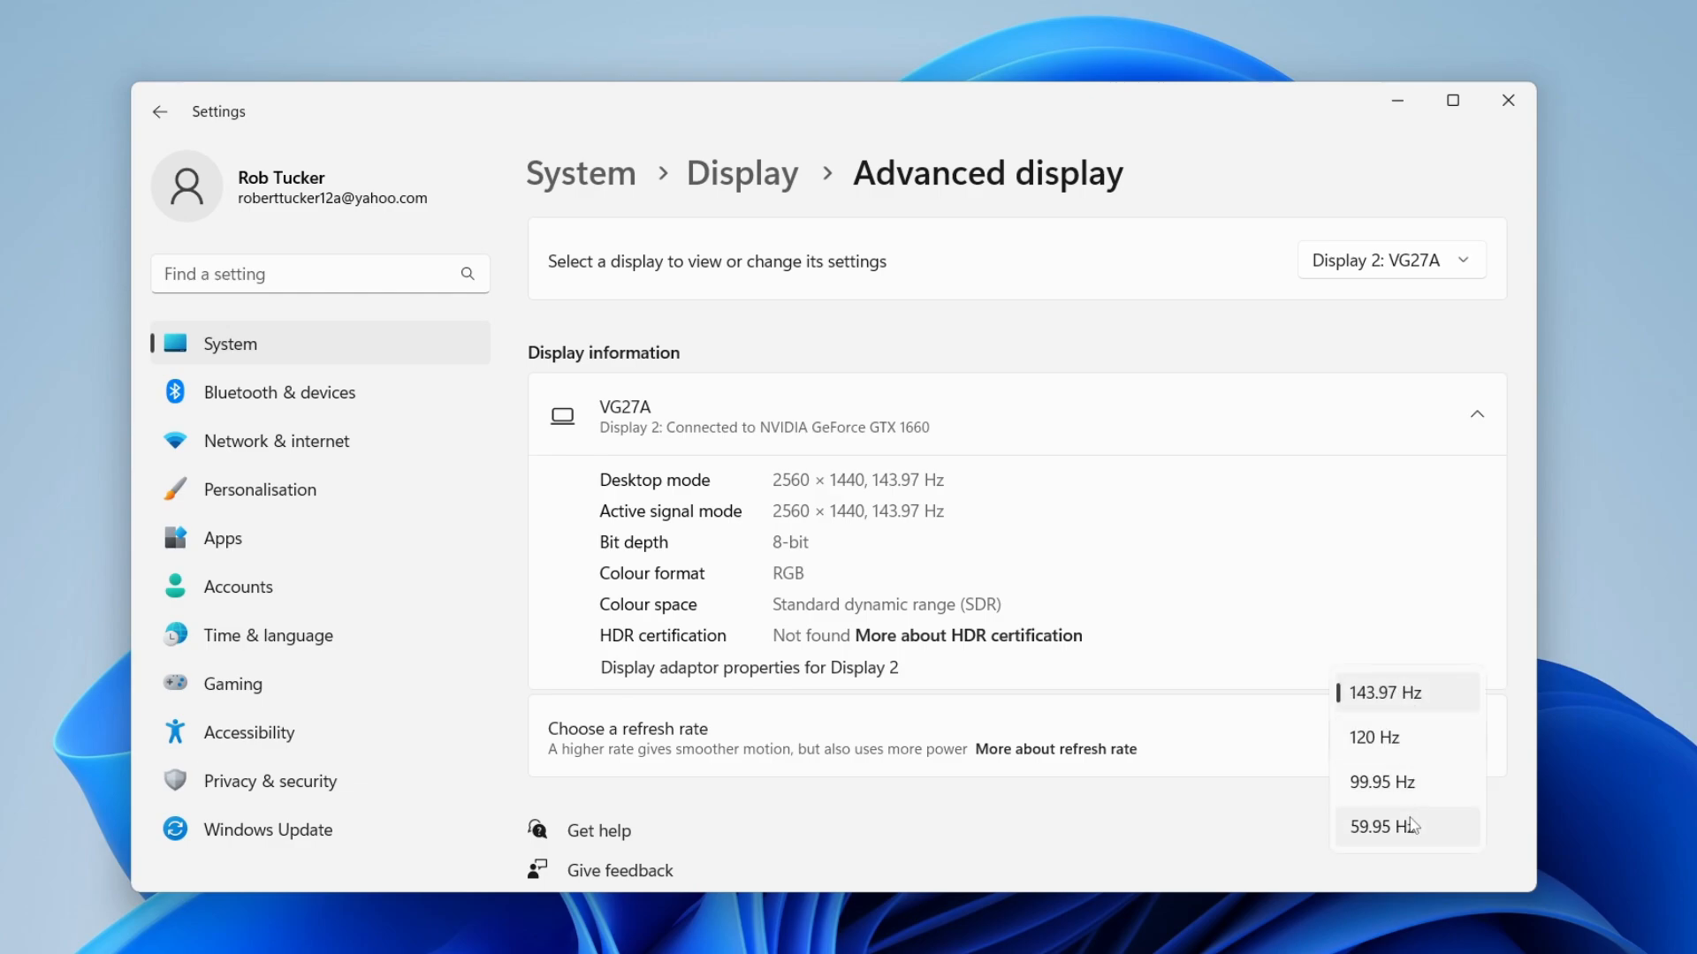
{"action": "mouse_move", "coordinate": [1408, 659]}
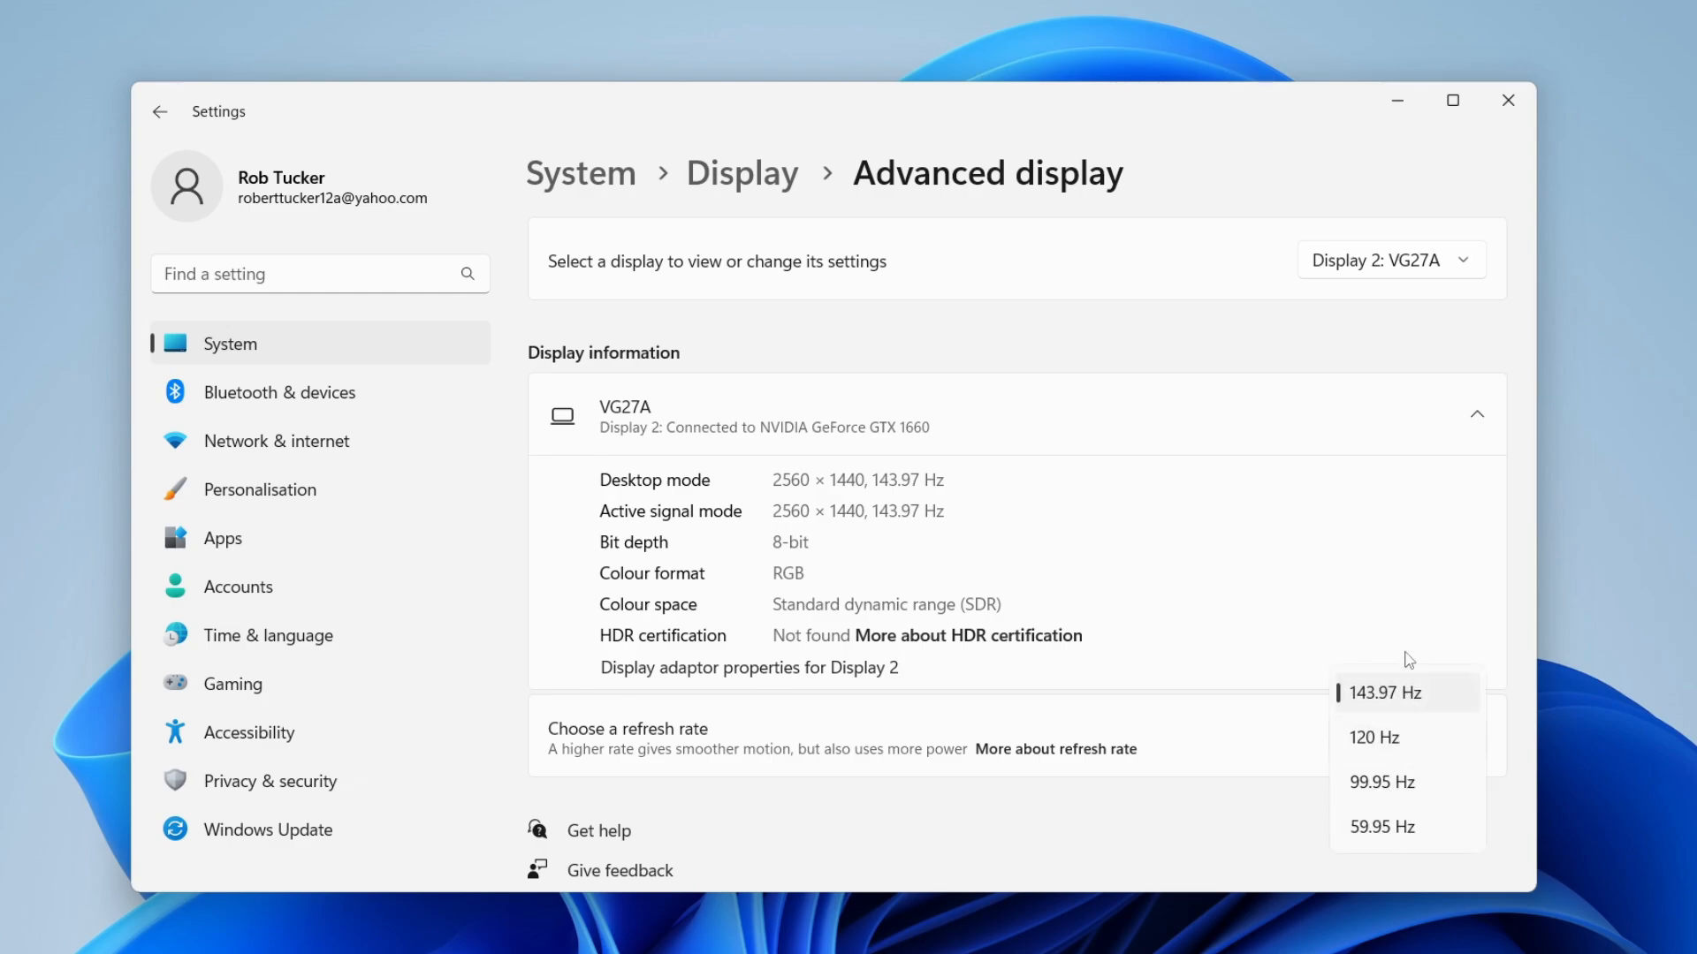
{"action": "mouse_move", "coordinate": [1440, 696]}
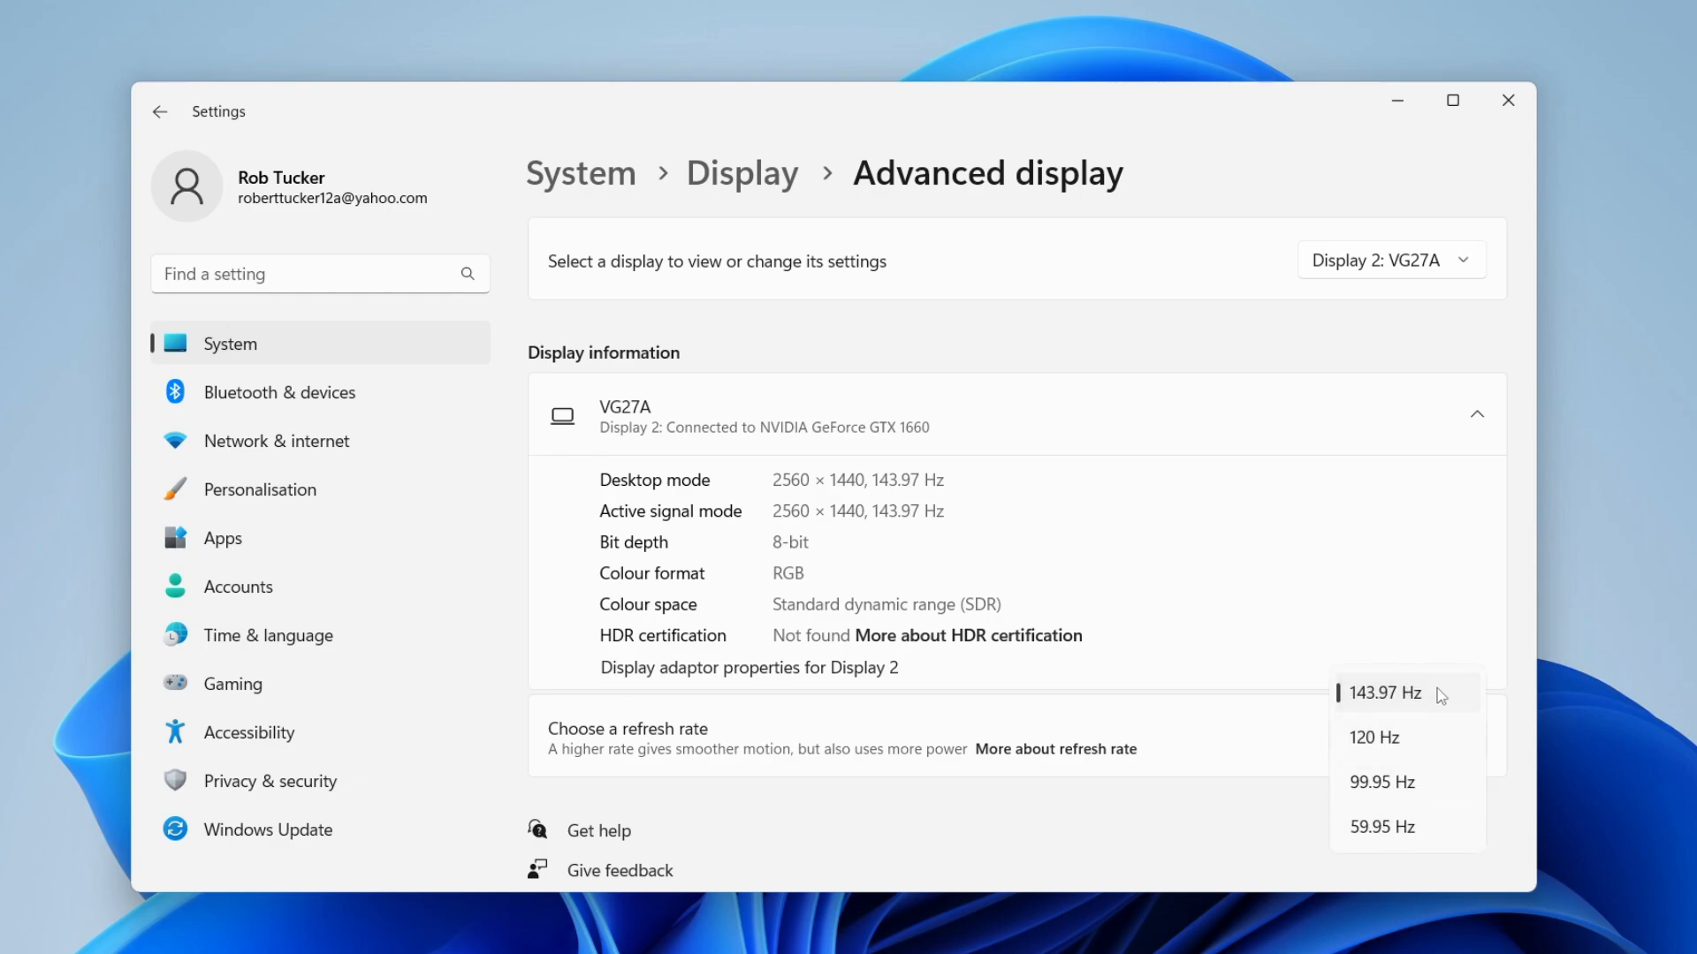
{"action": "mouse_move", "coordinate": [1370, 701]}
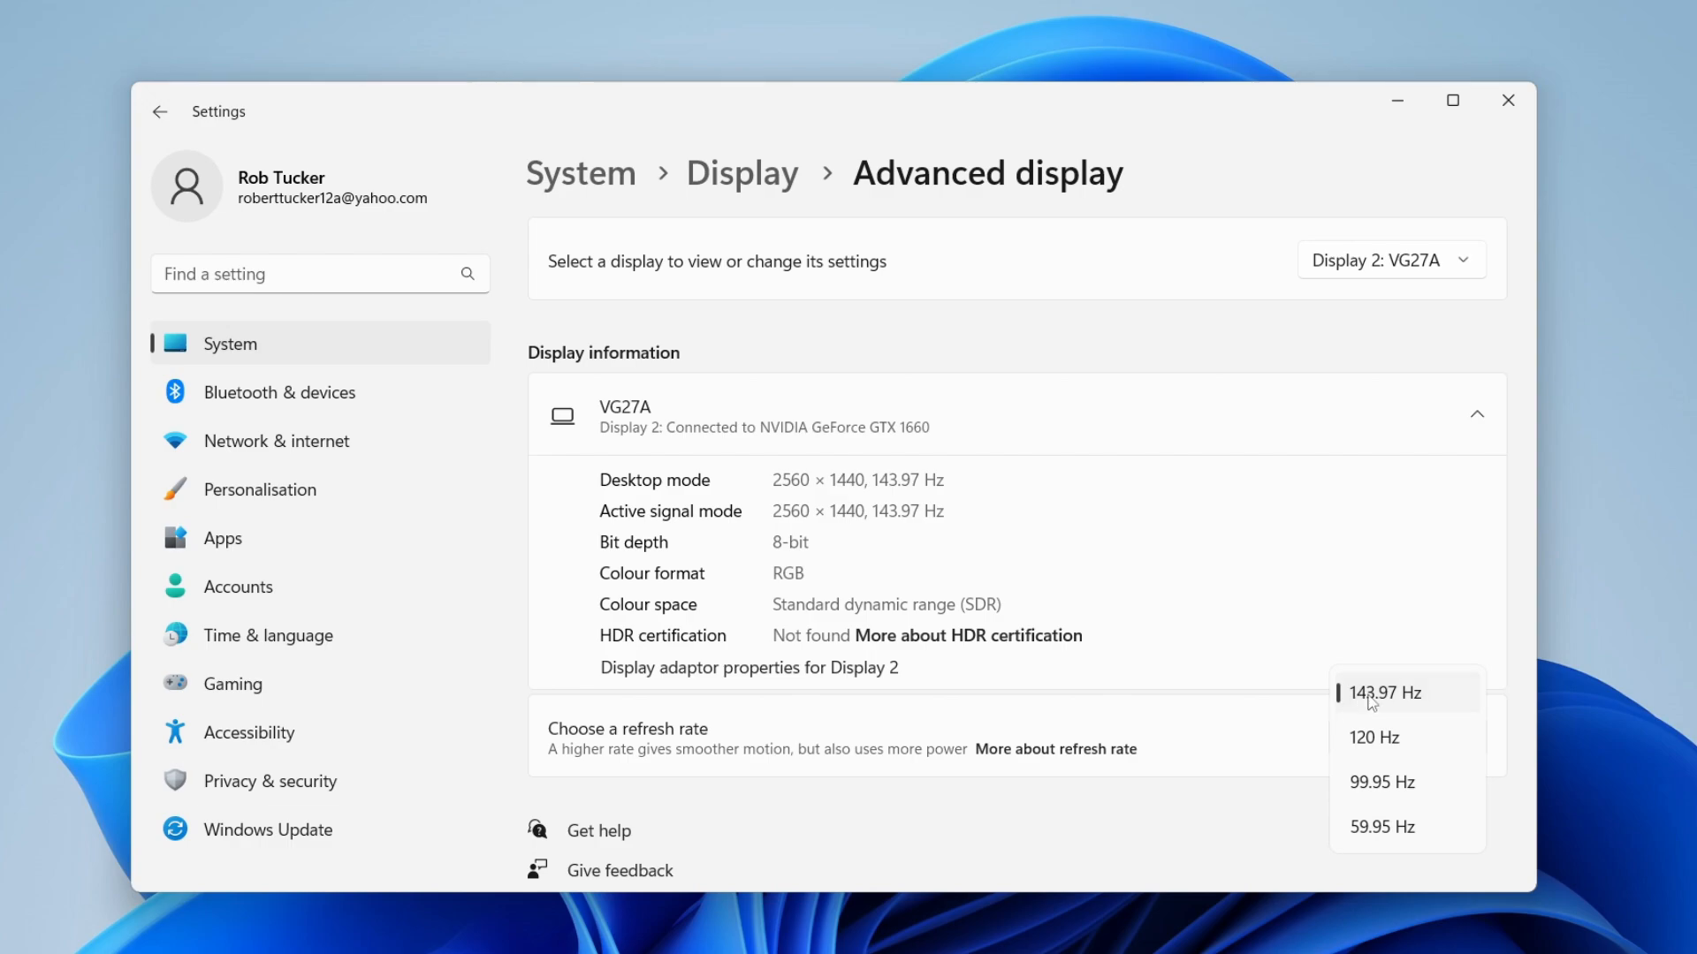
{"action": "left_click", "coordinate": [1385, 693]}
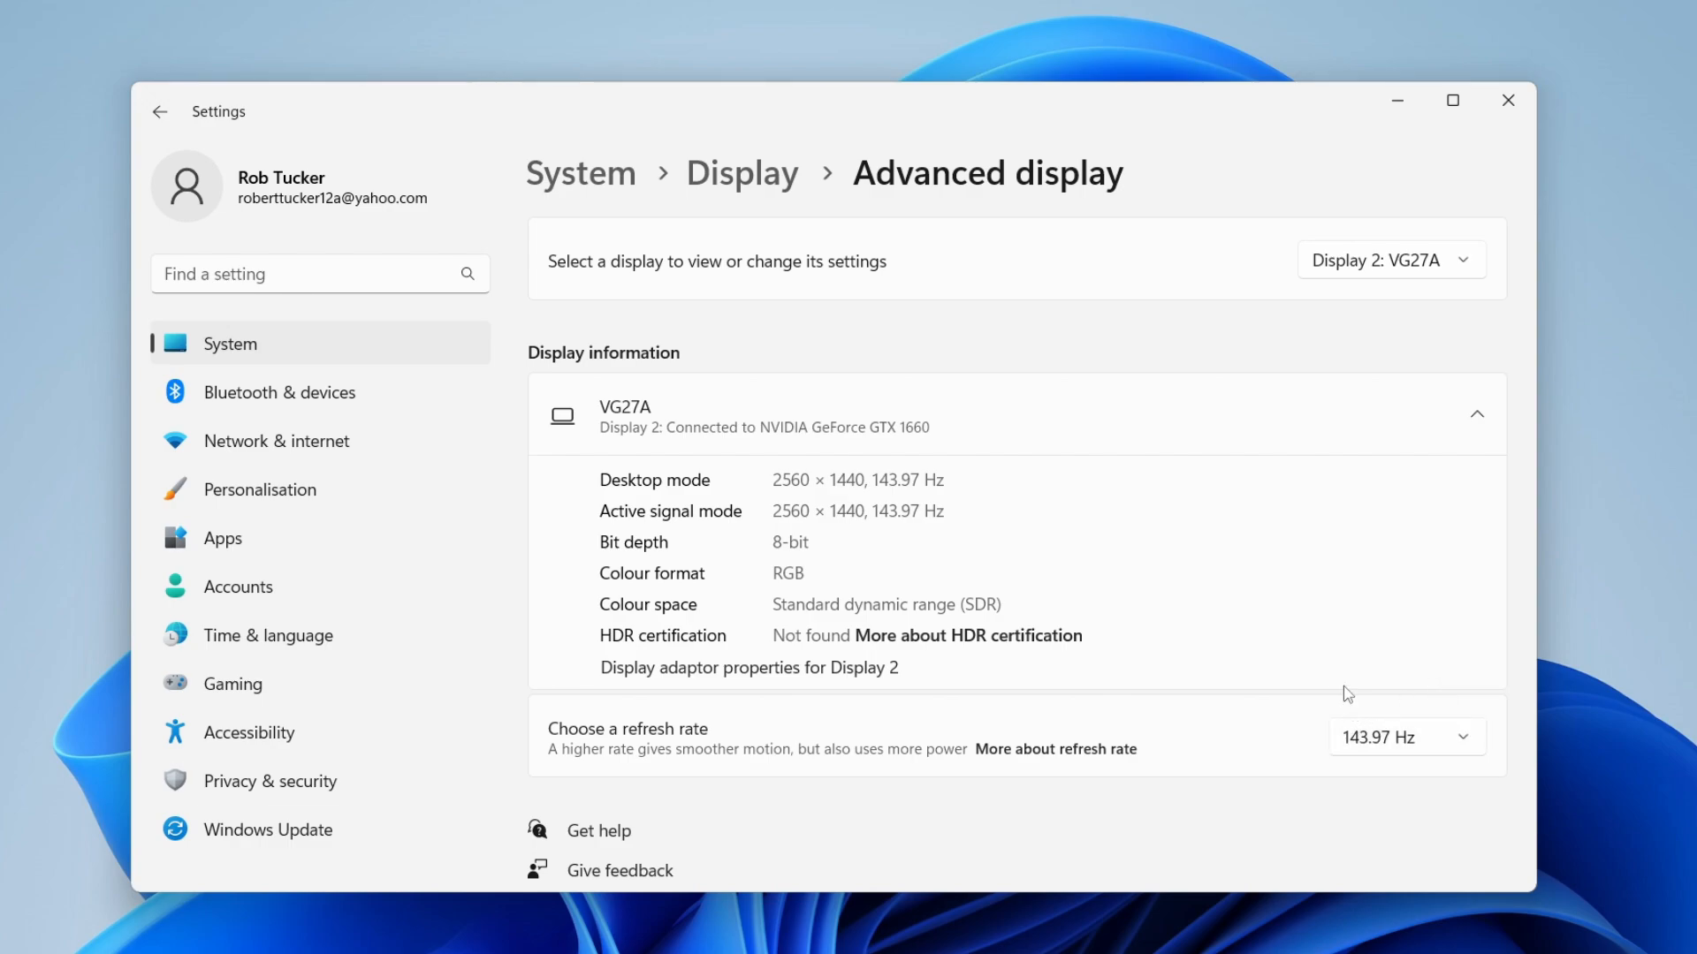
{"action": "mouse_move", "coordinate": [1129, 612]}
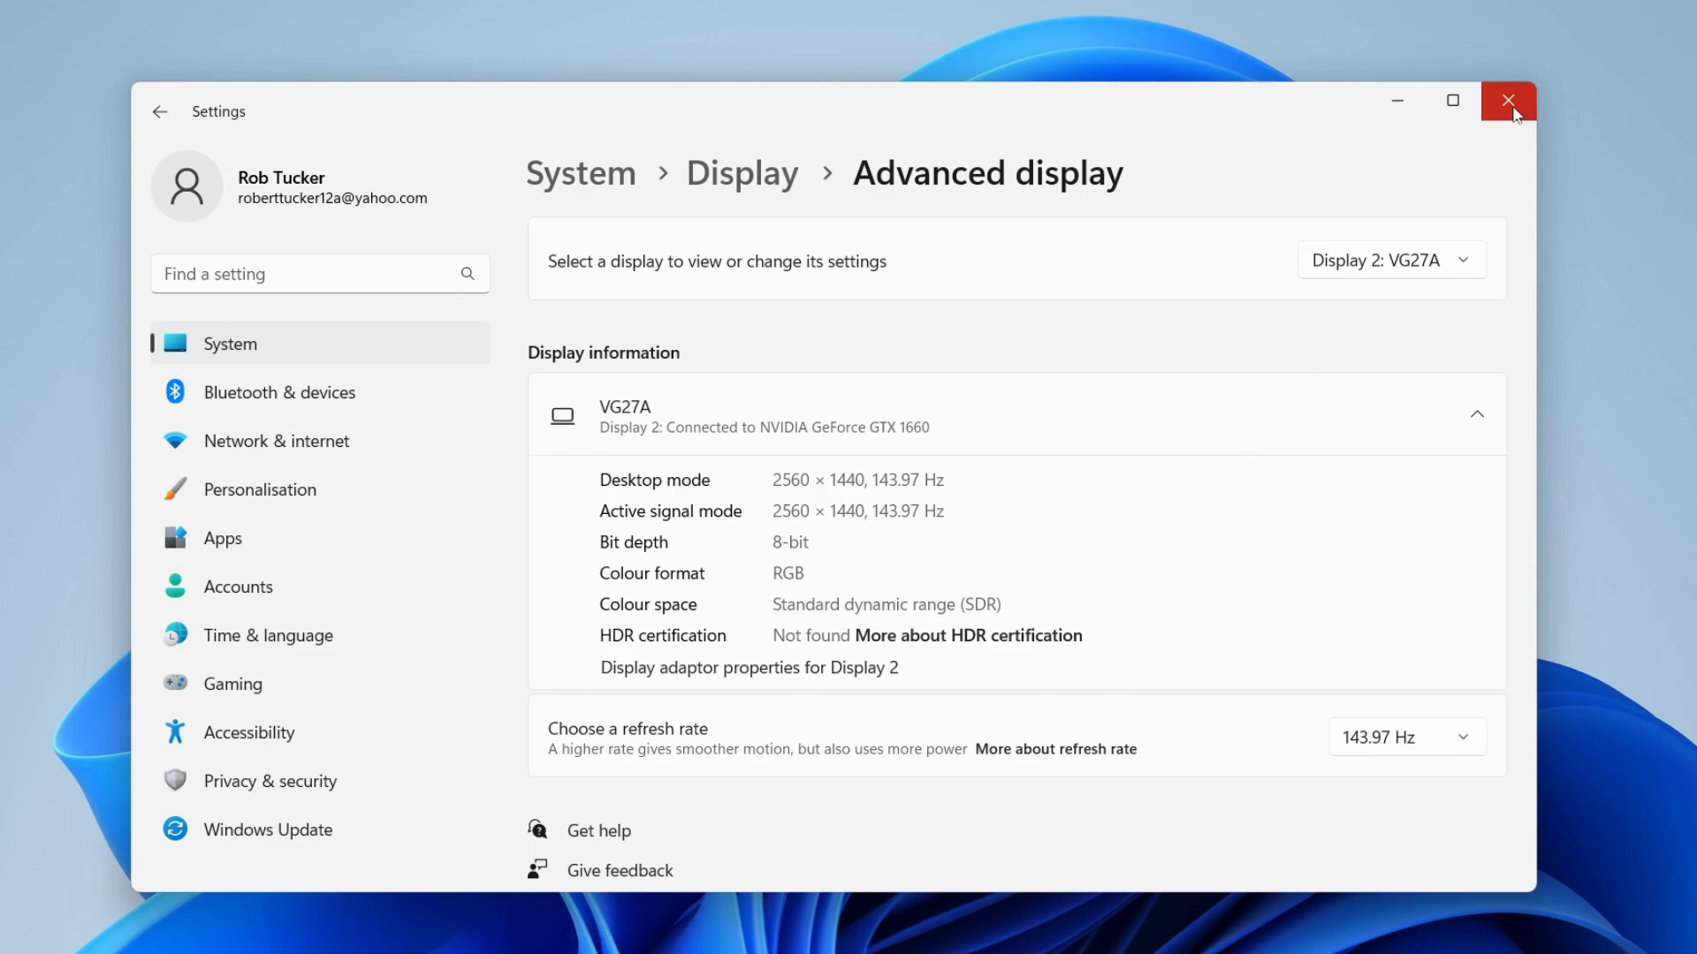
{"action": "left_click", "coordinate": [1507, 99]}
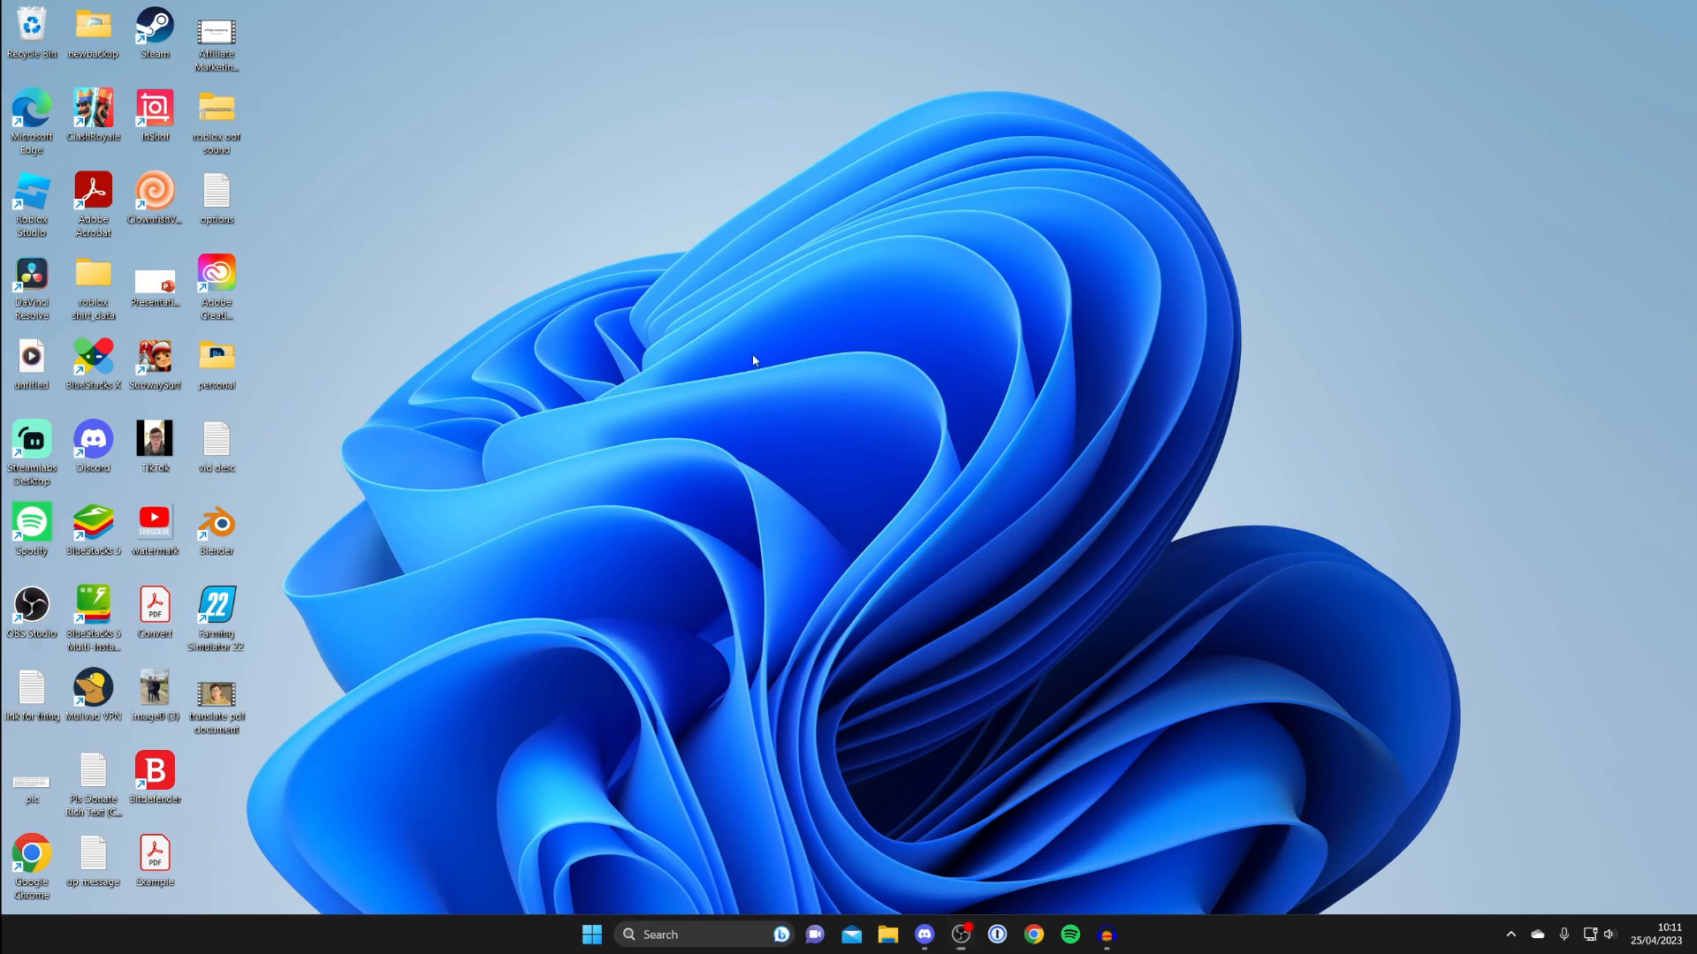
Step: Bring up the desktop context menu again to reach NVIDIA Control Panel
{"action": "right_click", "coordinate": [752, 360]}
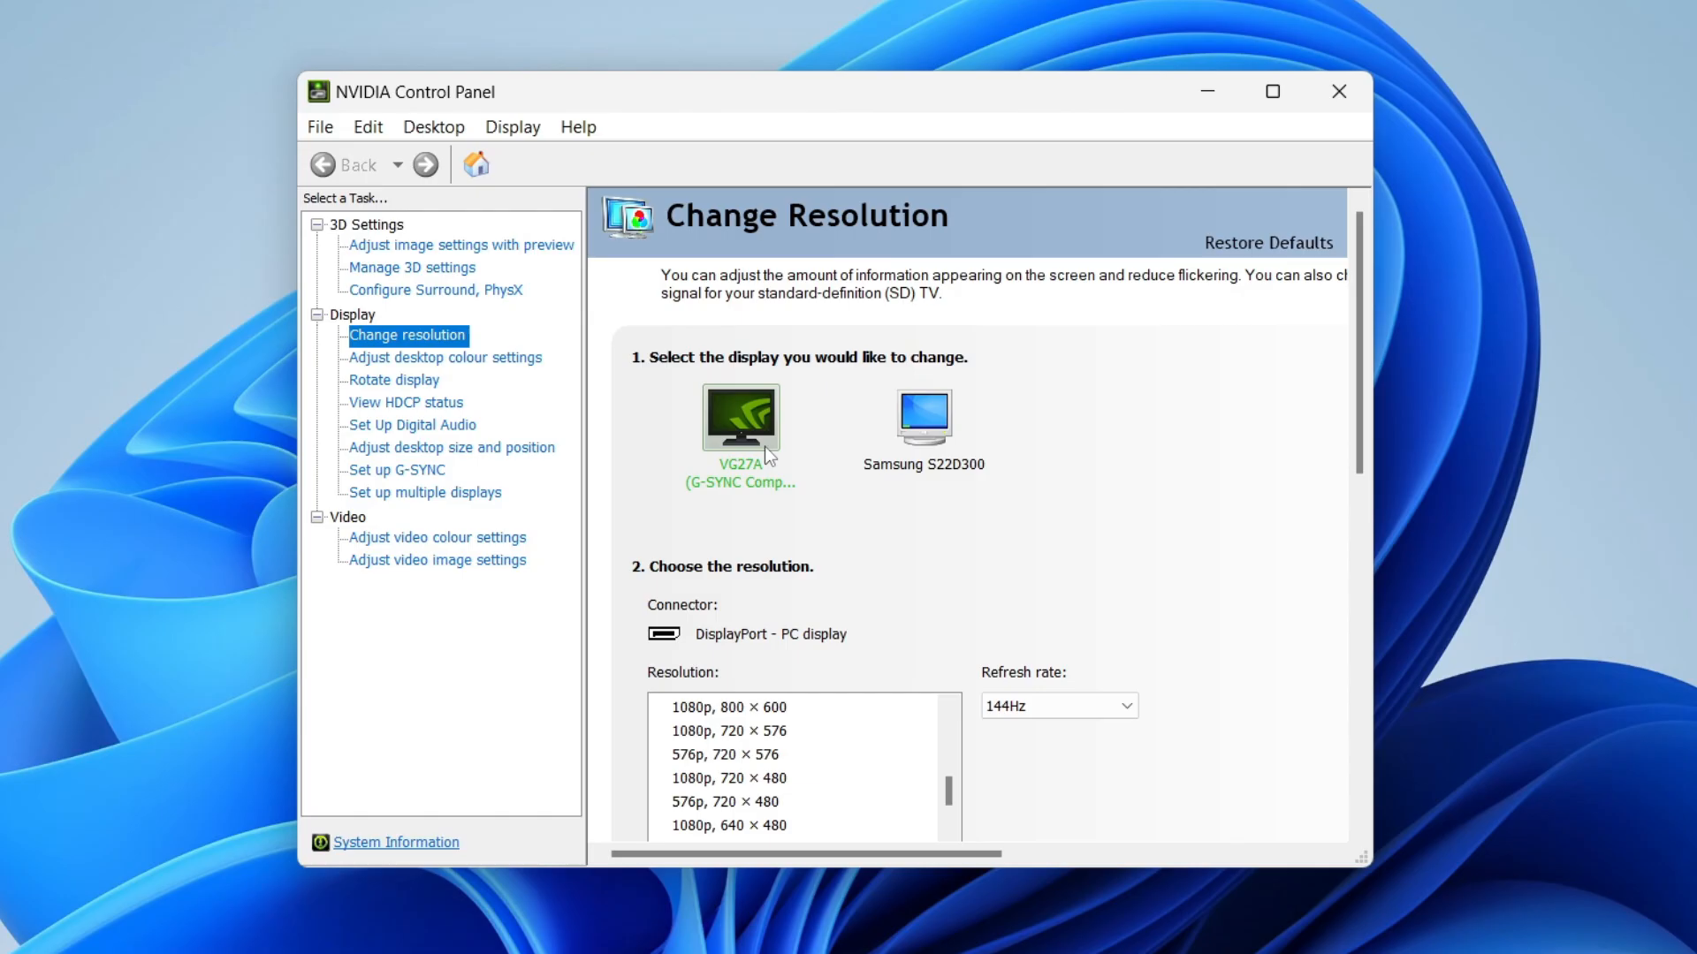
{"action": "mouse_move", "coordinate": [360, 325]}
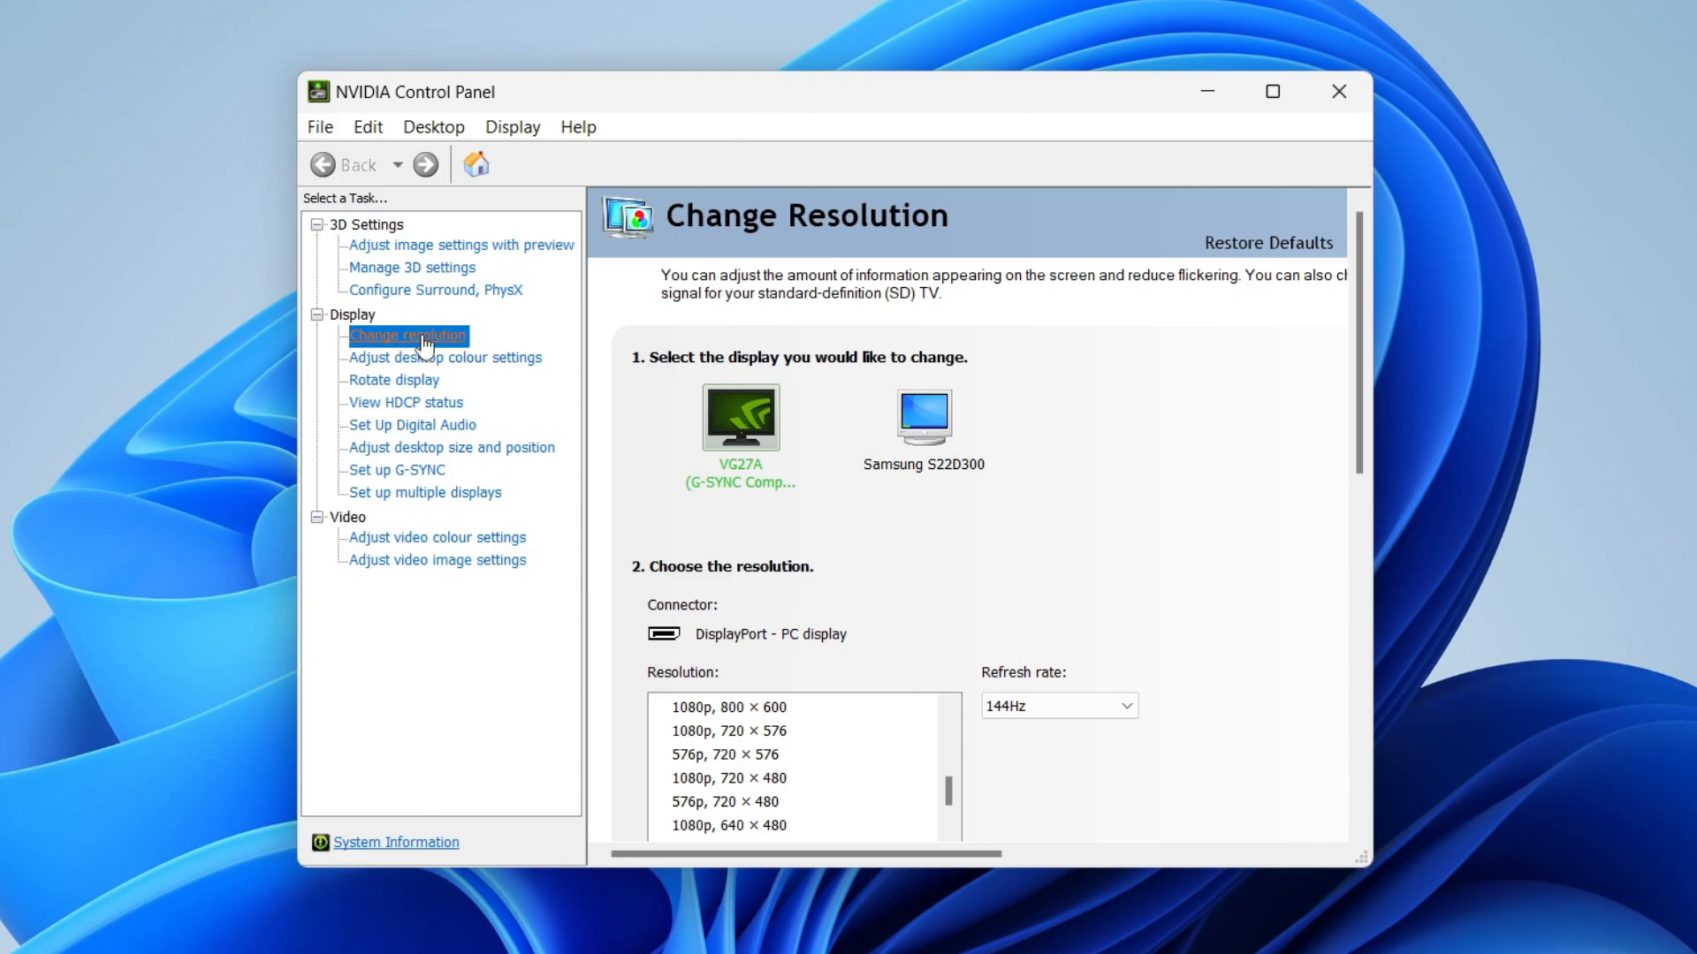
Step: Under Change Resolution, set VG27A to 144Hz at 2560 × 1440
{"action": "scroll", "scroll_direction": "down", "scroll_amount": 3}
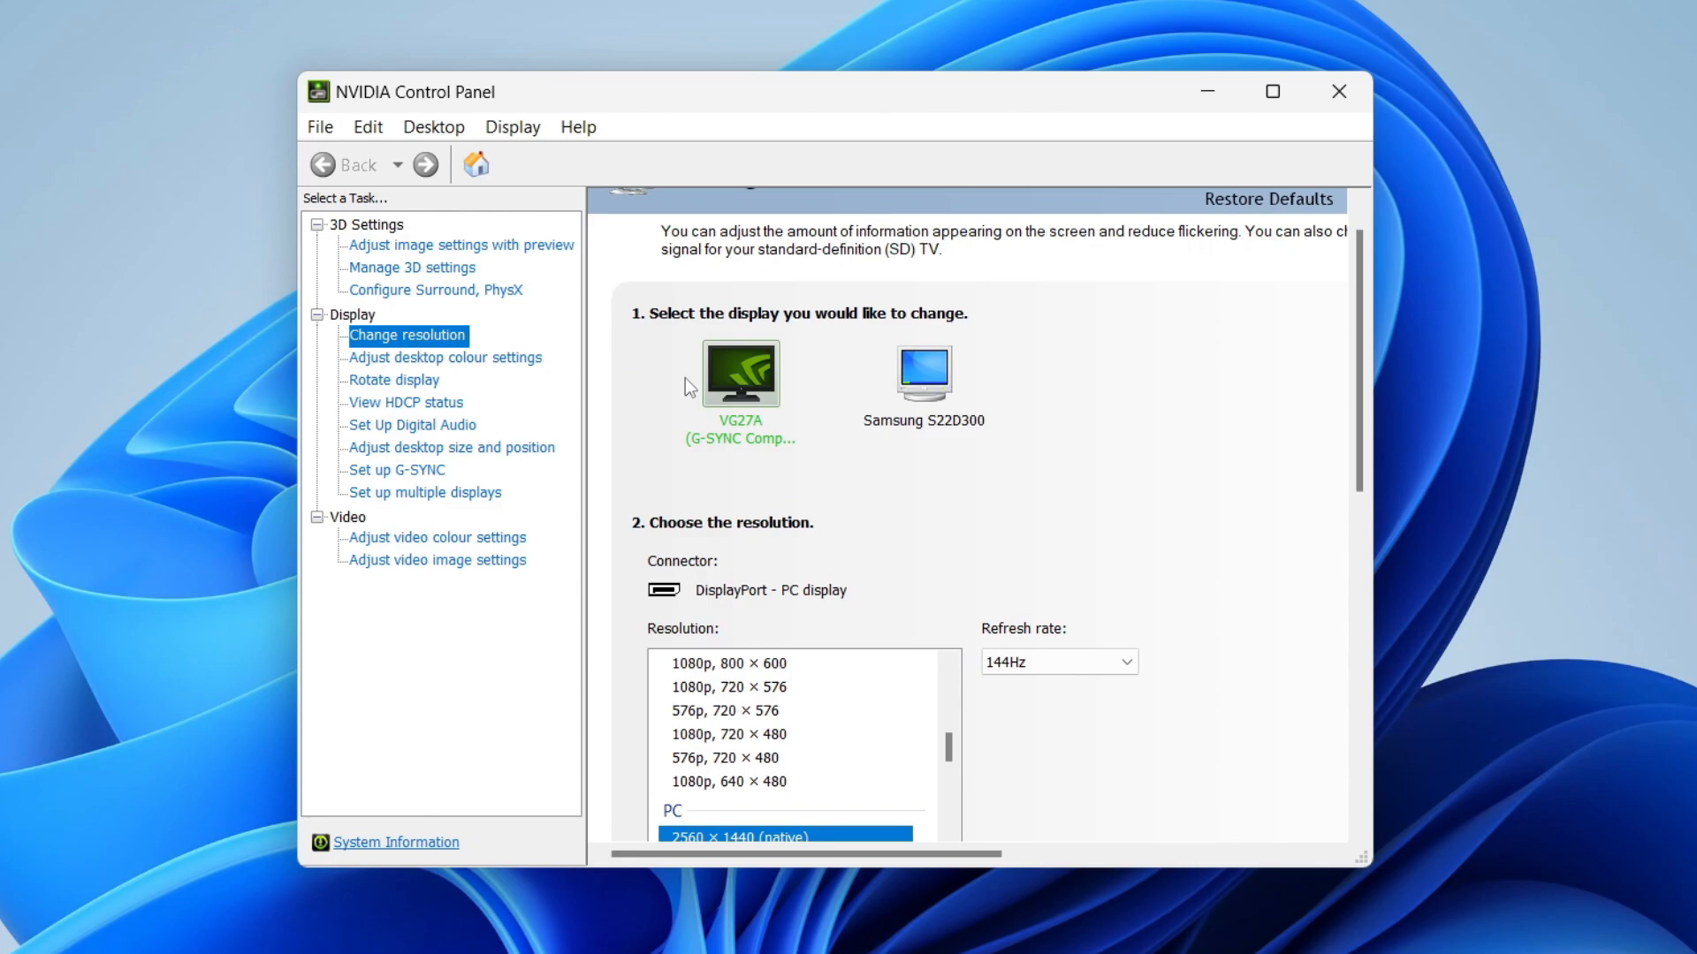
{"action": "mouse_move", "coordinate": [782, 694]}
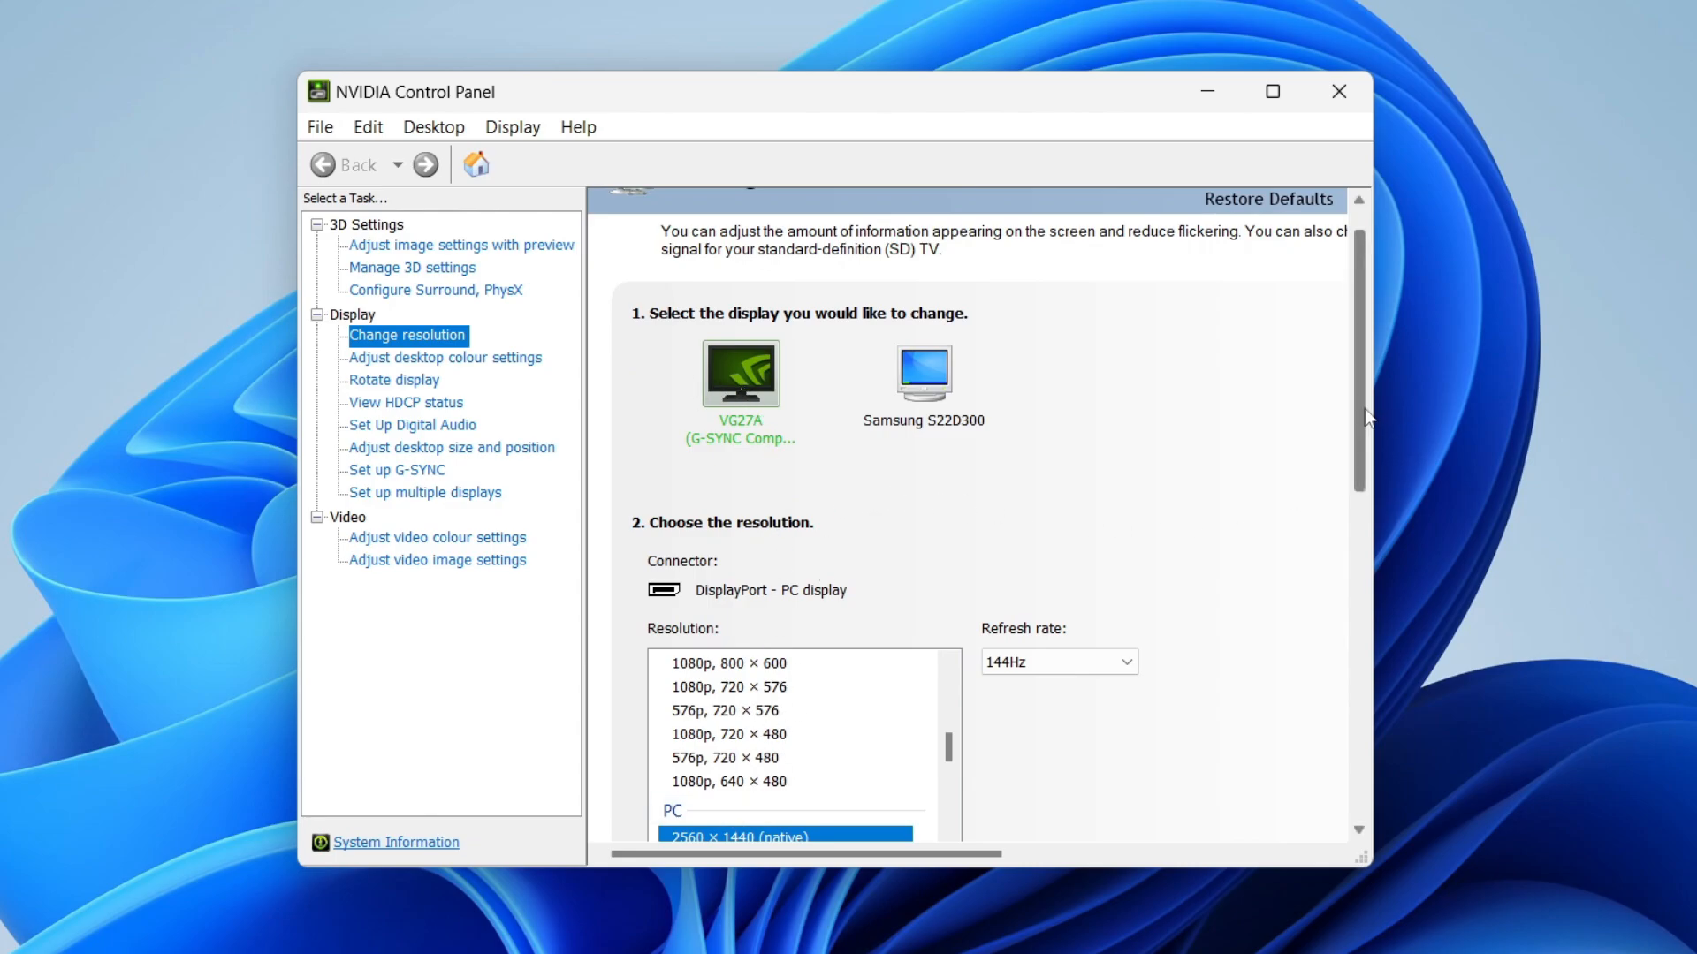
{"action": "left_click", "coordinate": [1055, 495]}
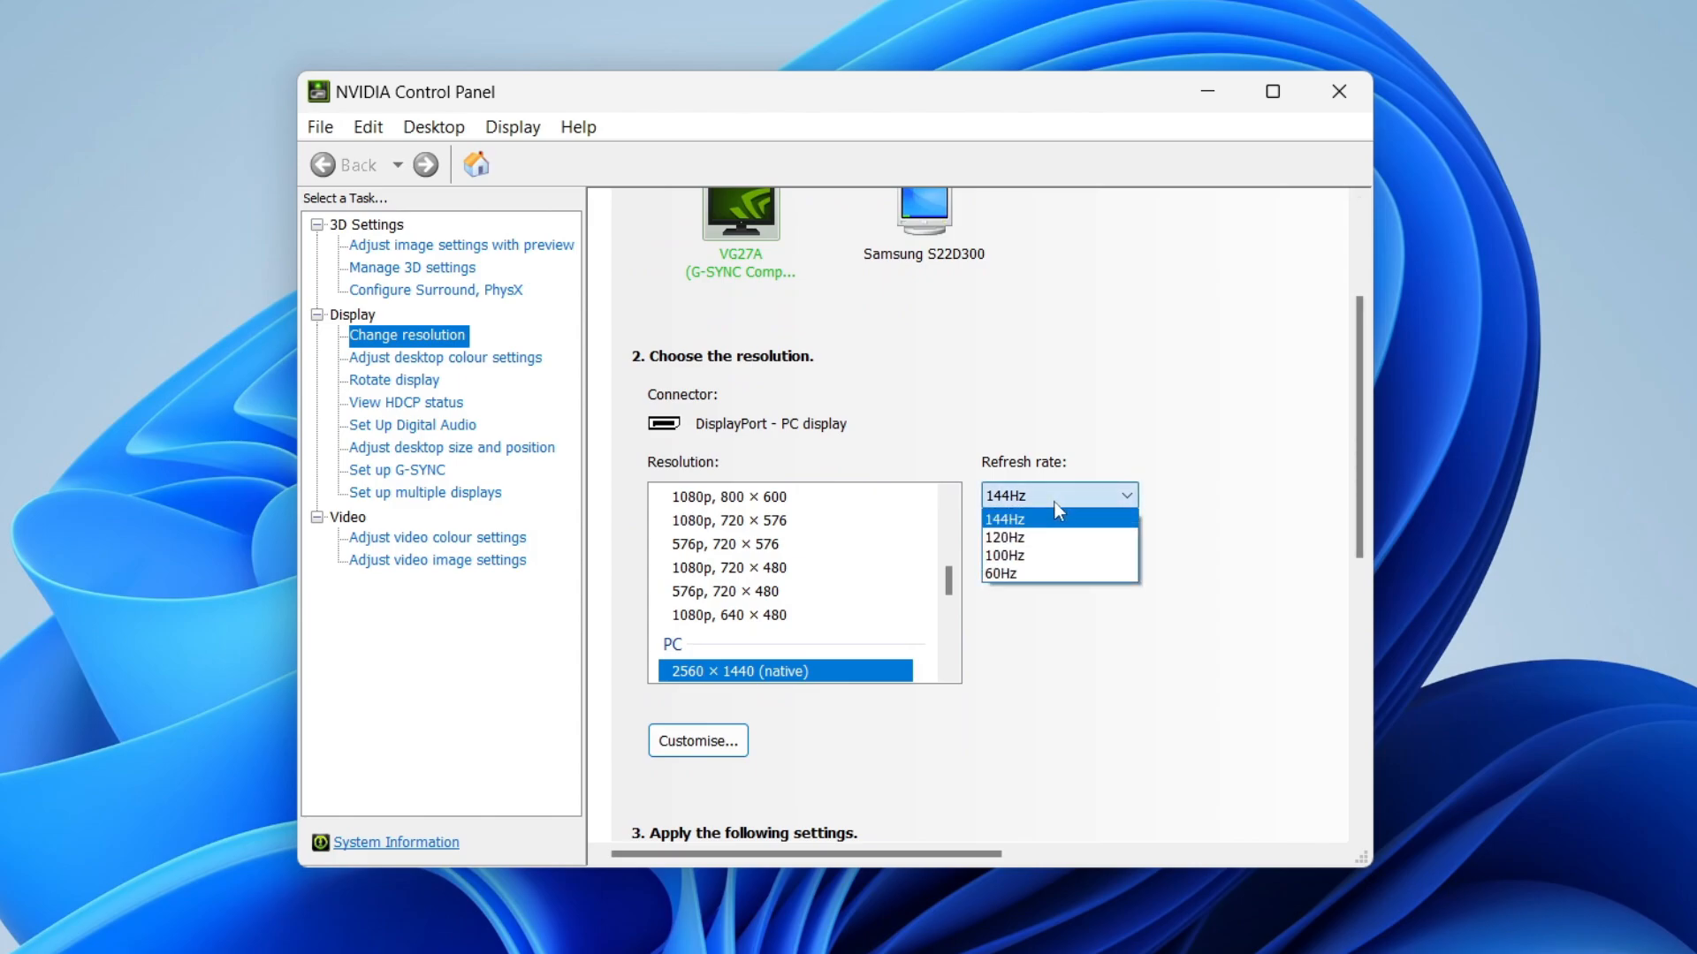
{"action": "left_click", "coordinate": [1004, 518]}
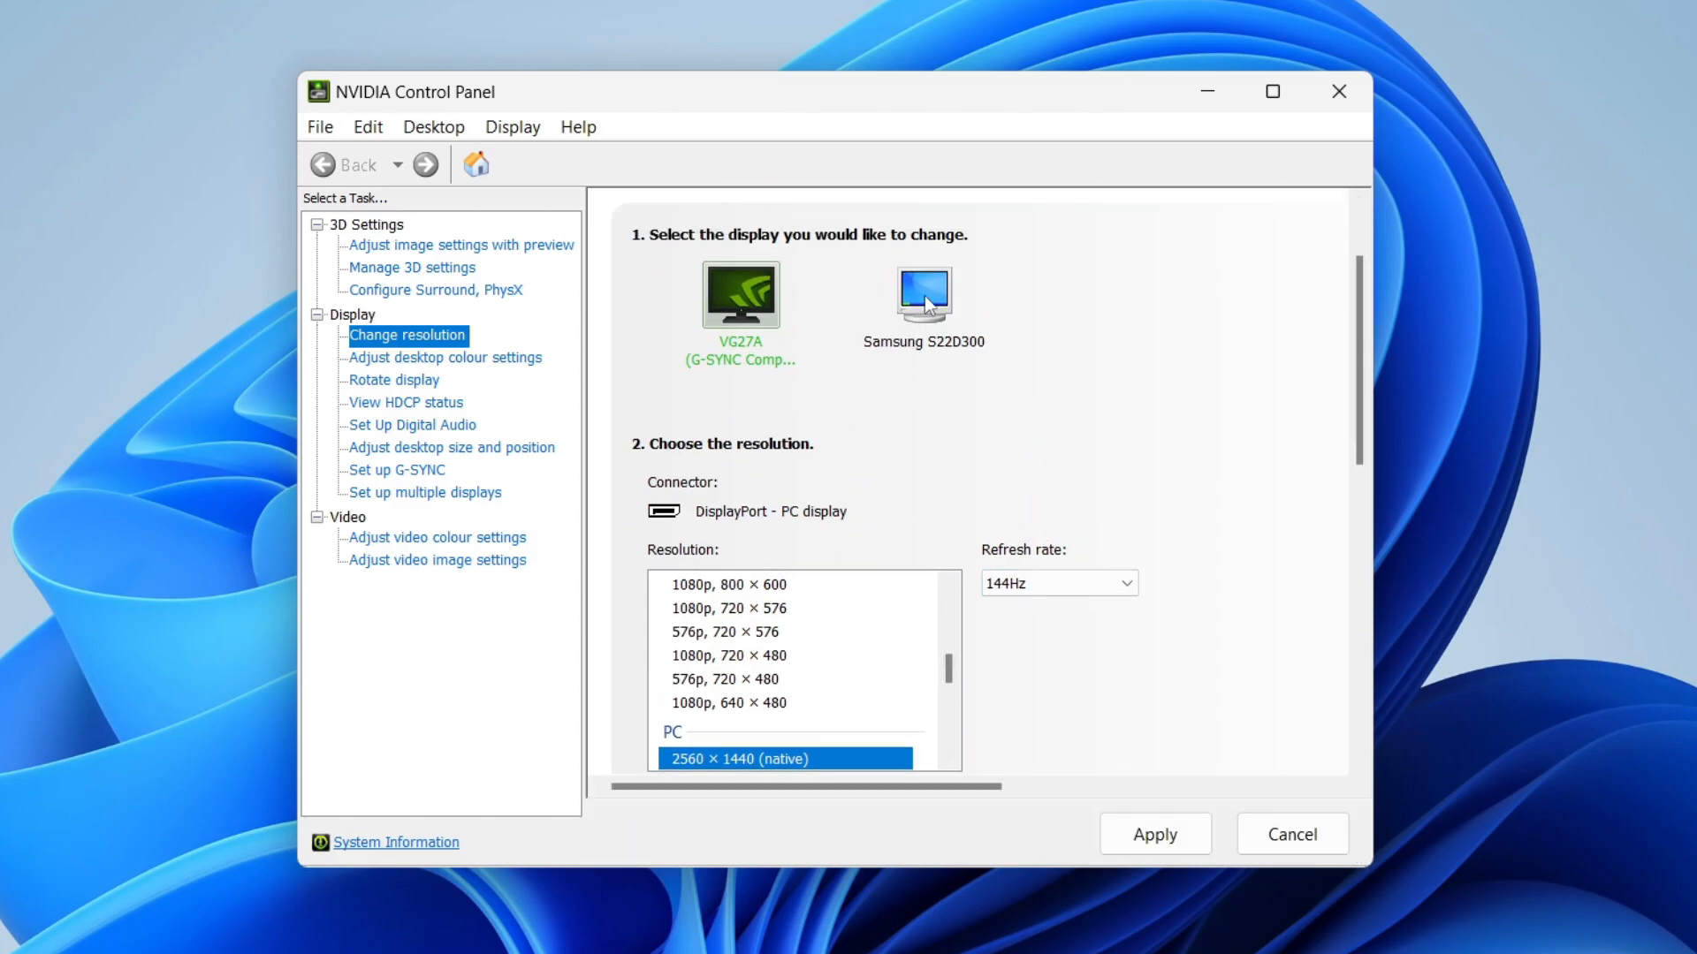
{"action": "mouse_move", "coordinate": [1141, 509]}
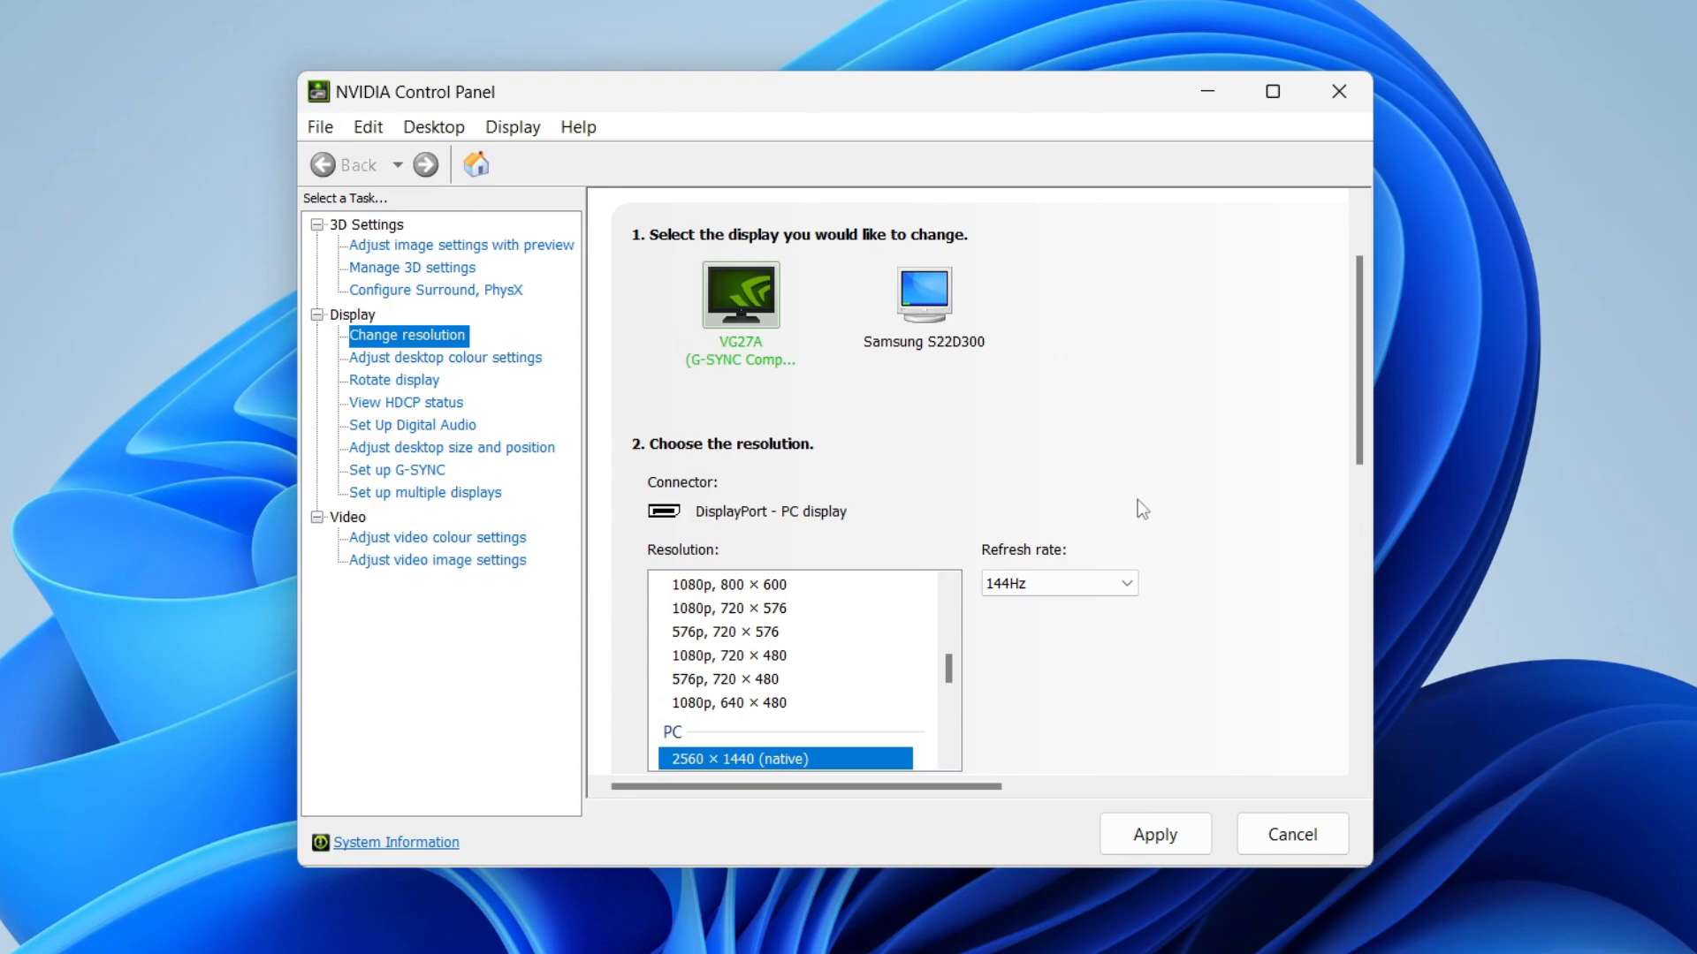
{"action": "scroll", "scroll_direction": "down", "scroll_amount": 3}
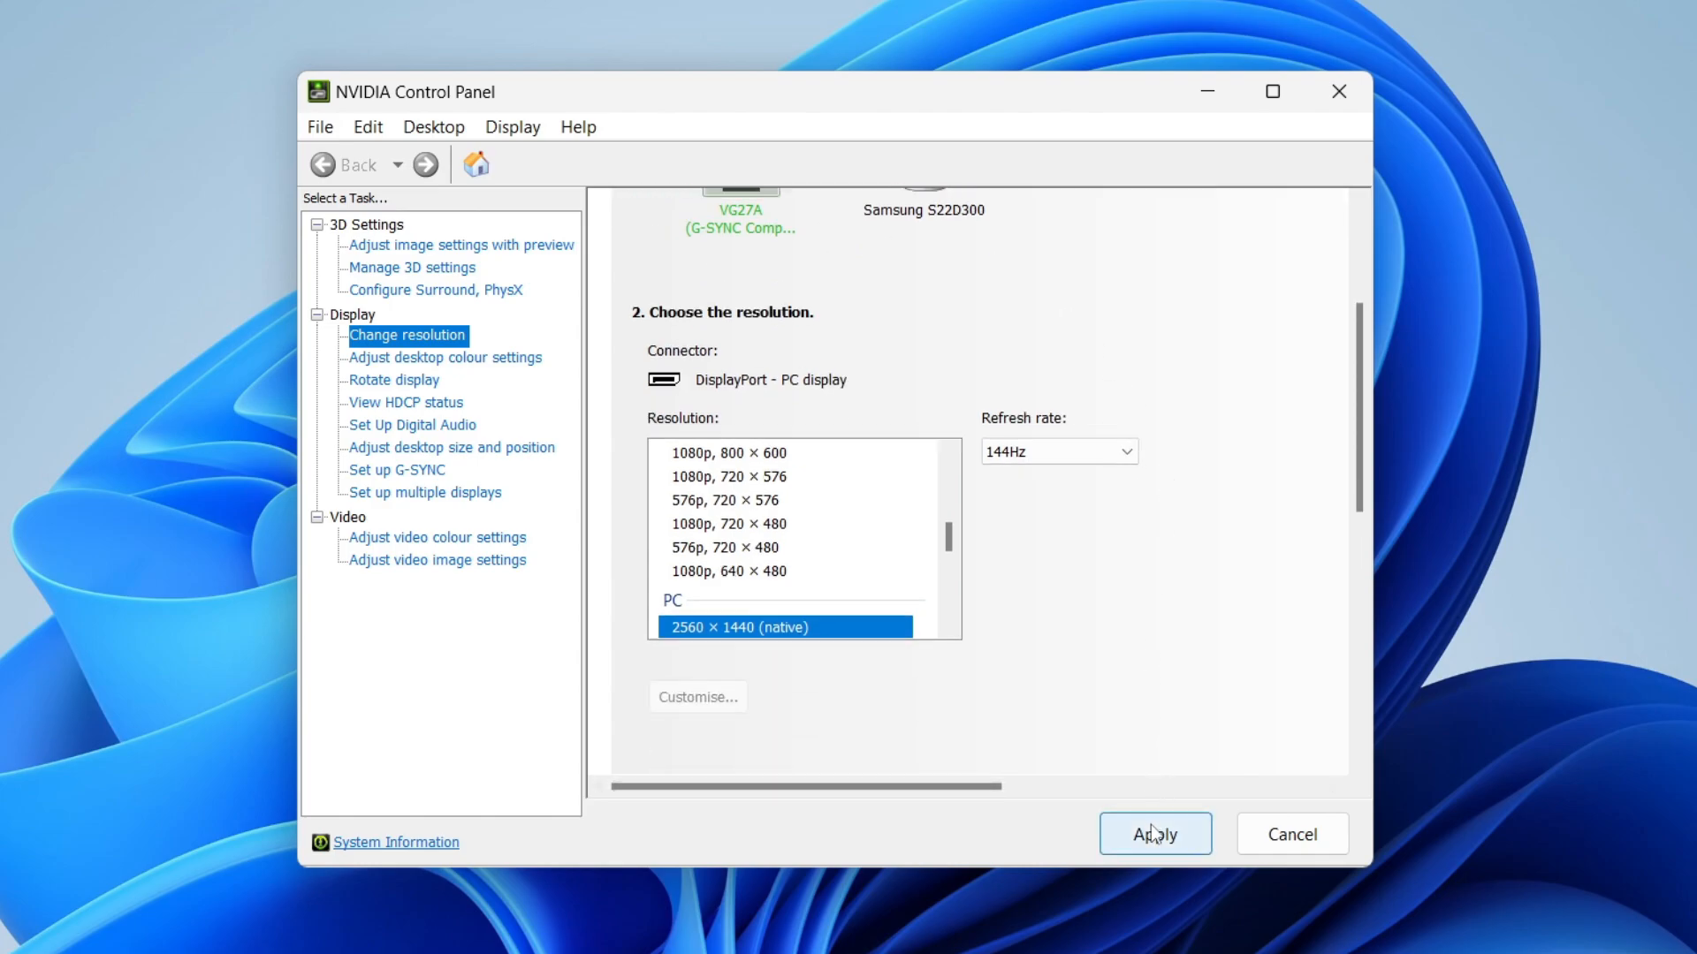